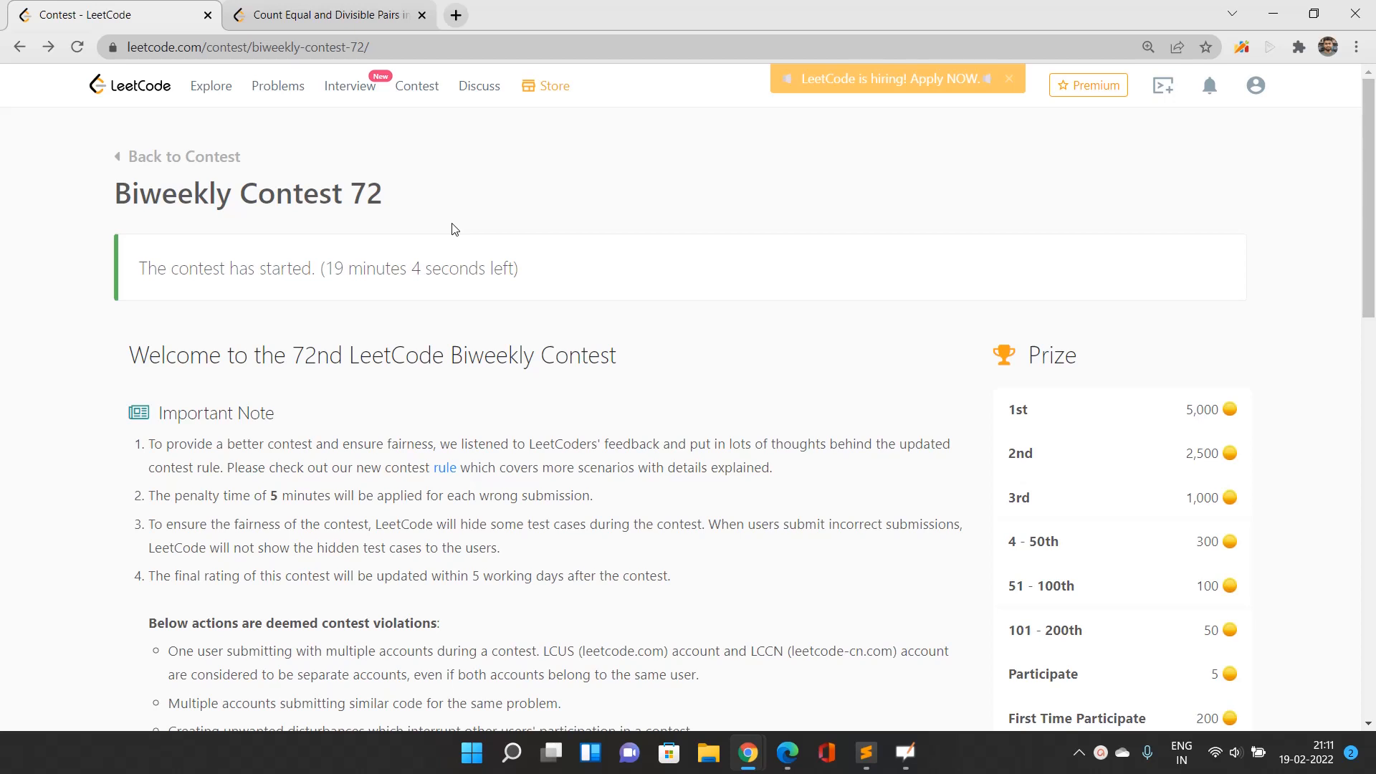
mouse_move(406, 204)
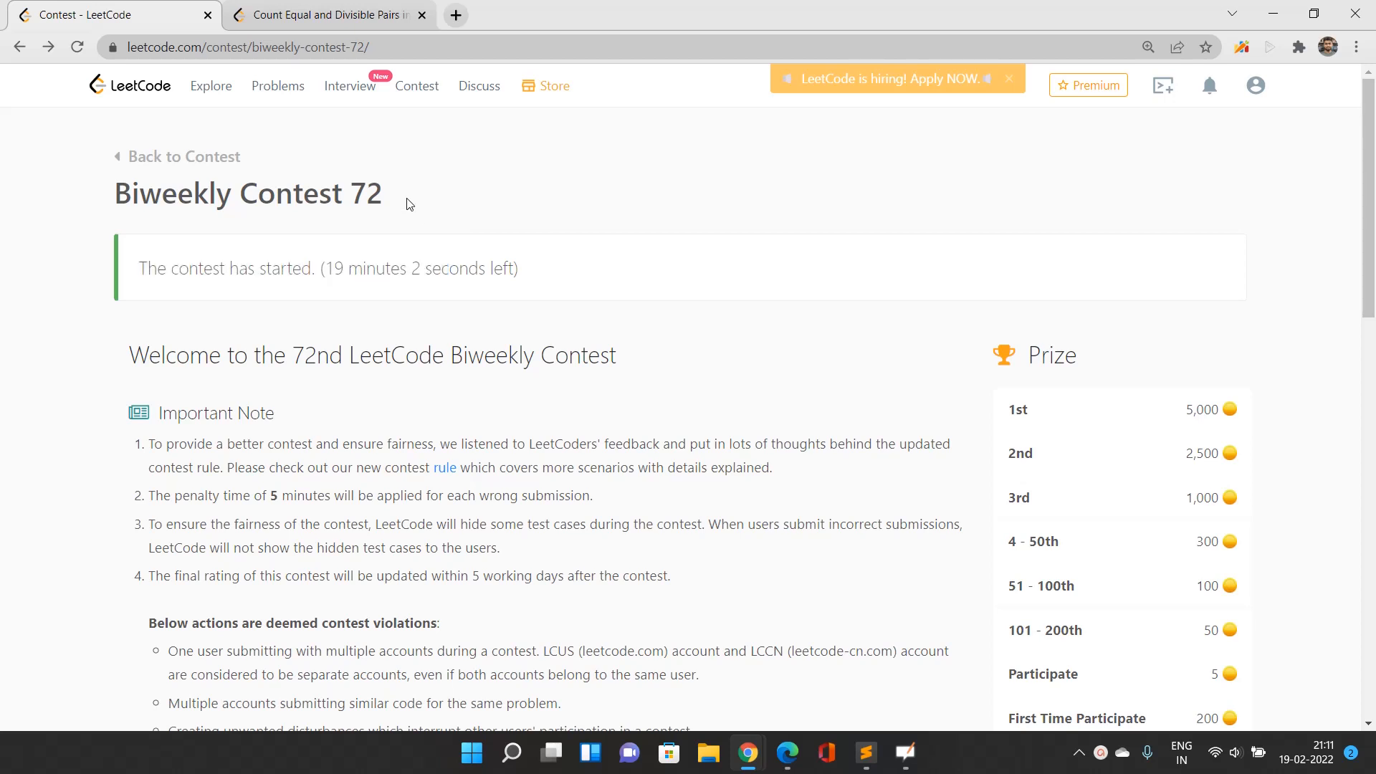
mouse_move(105, 186)
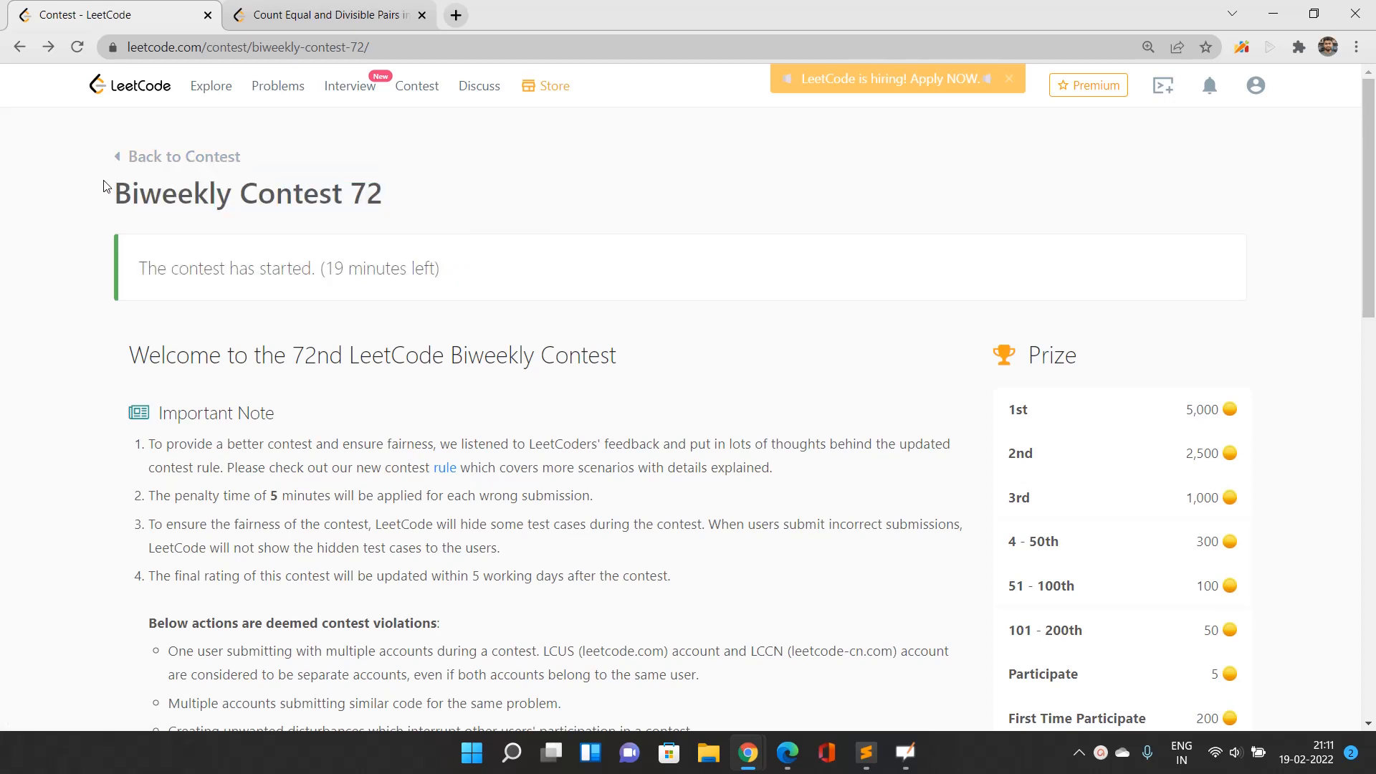
- Review the Count Equal and Divisible Pairs statement and examples, enlarged with Ctrl+Plus
click(325, 15)
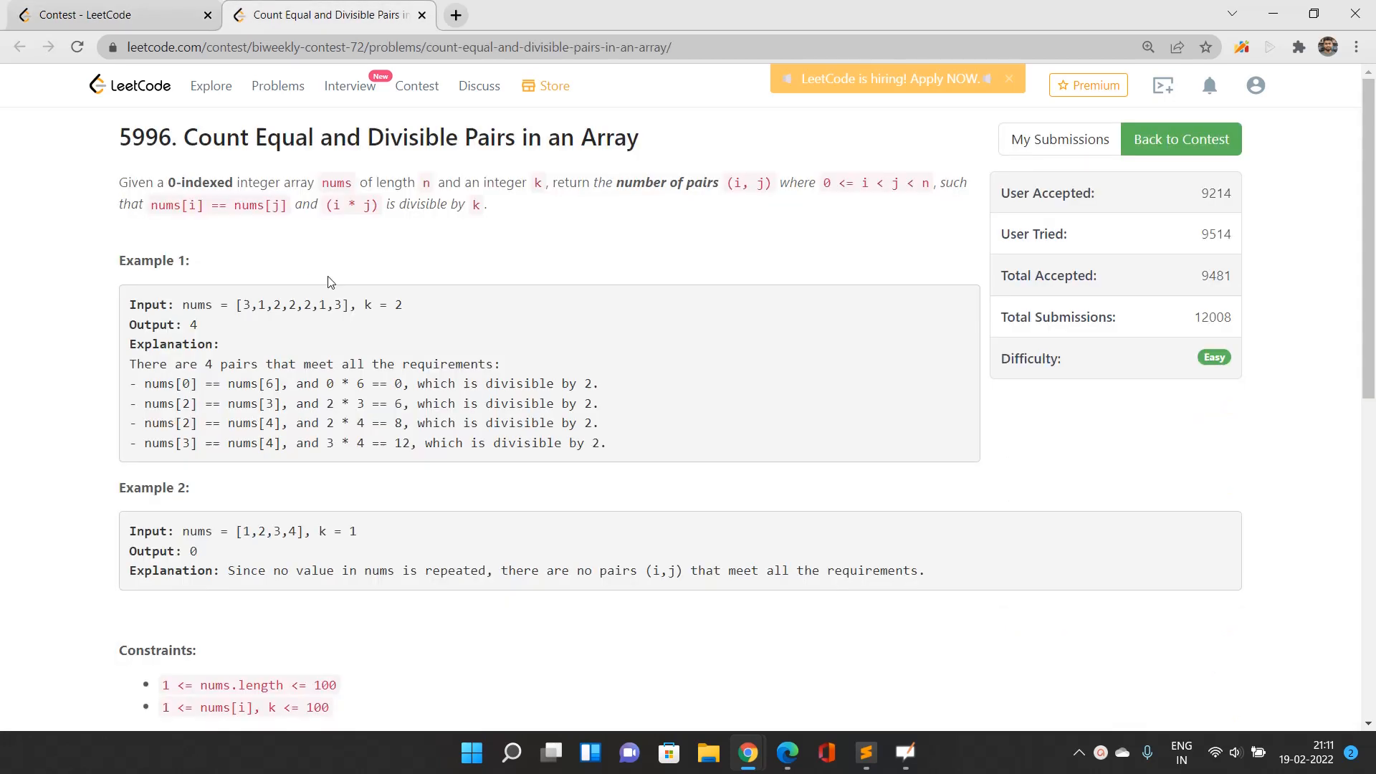
drag(183, 137, 411, 182)
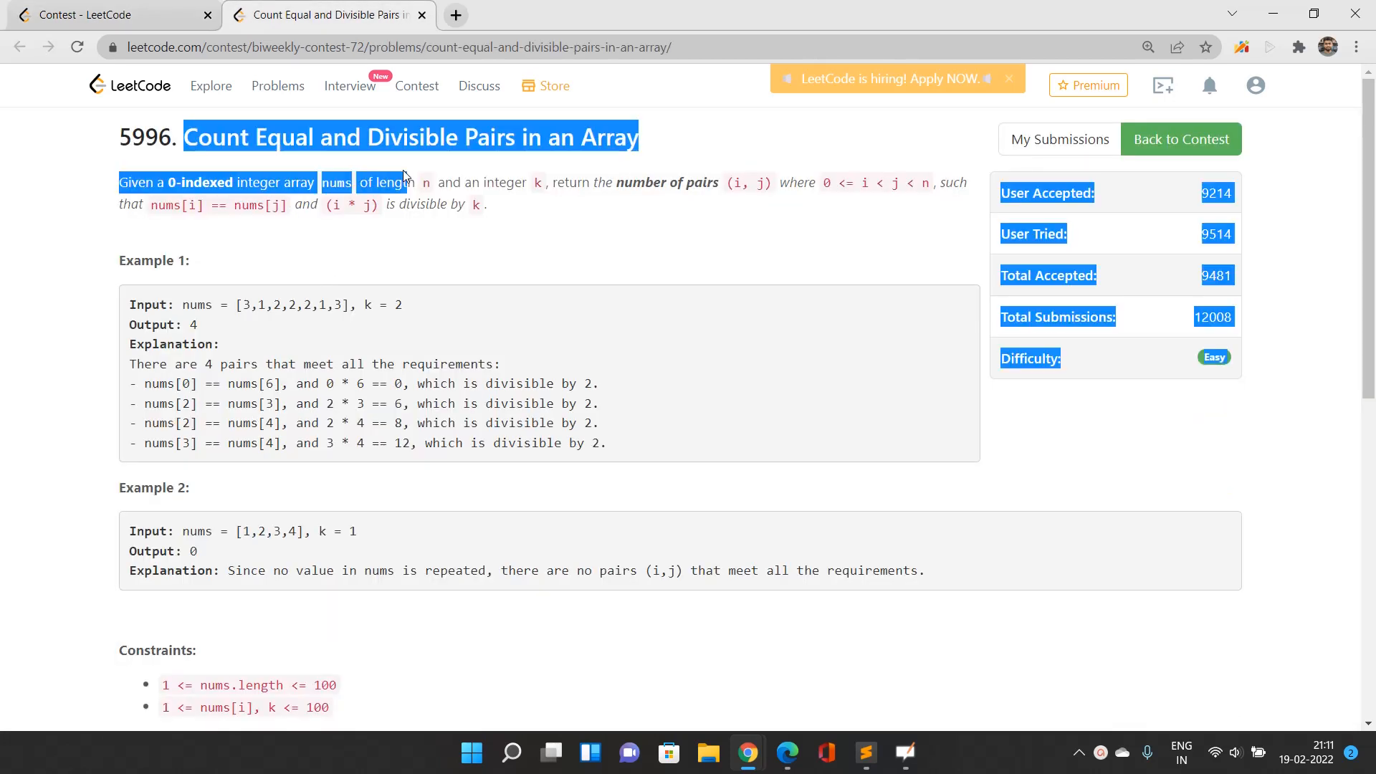
click(531, 327)
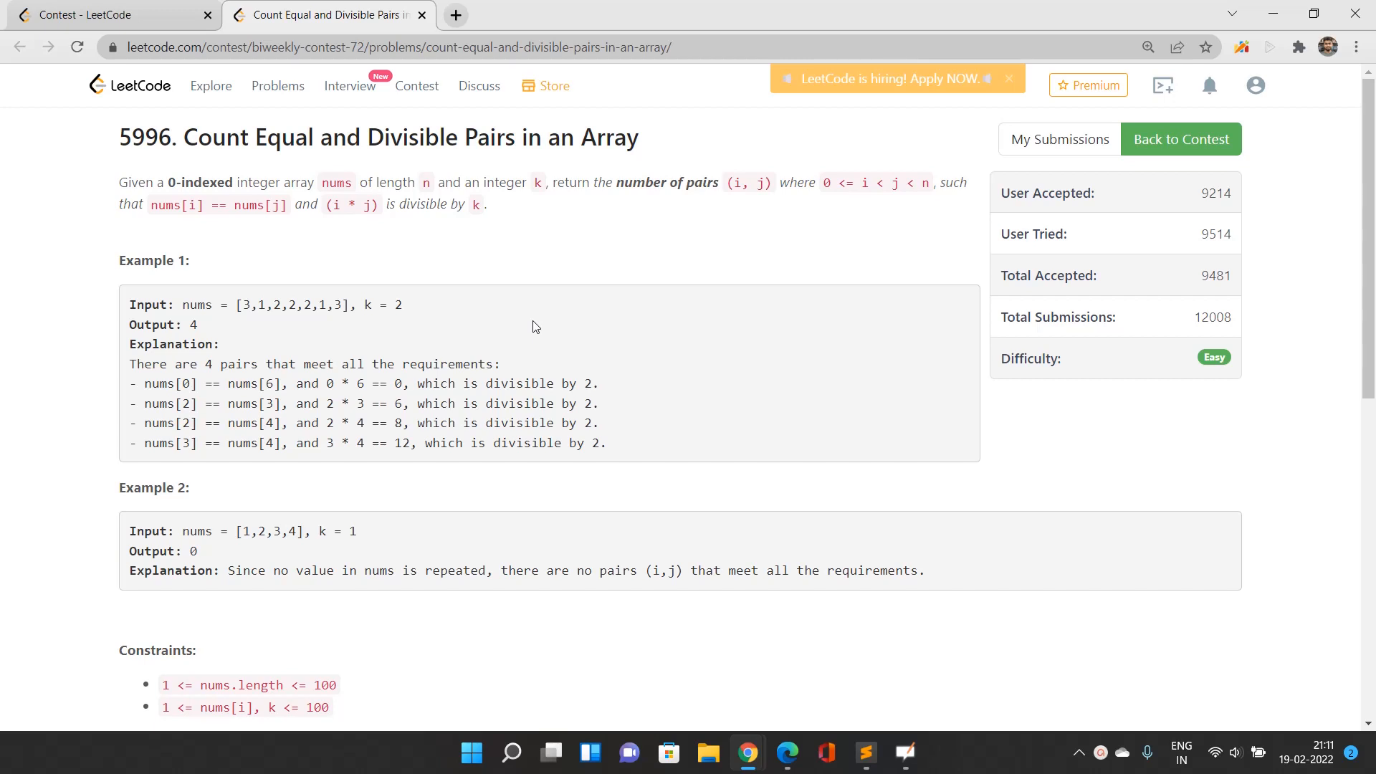
mouse_move(489, 314)
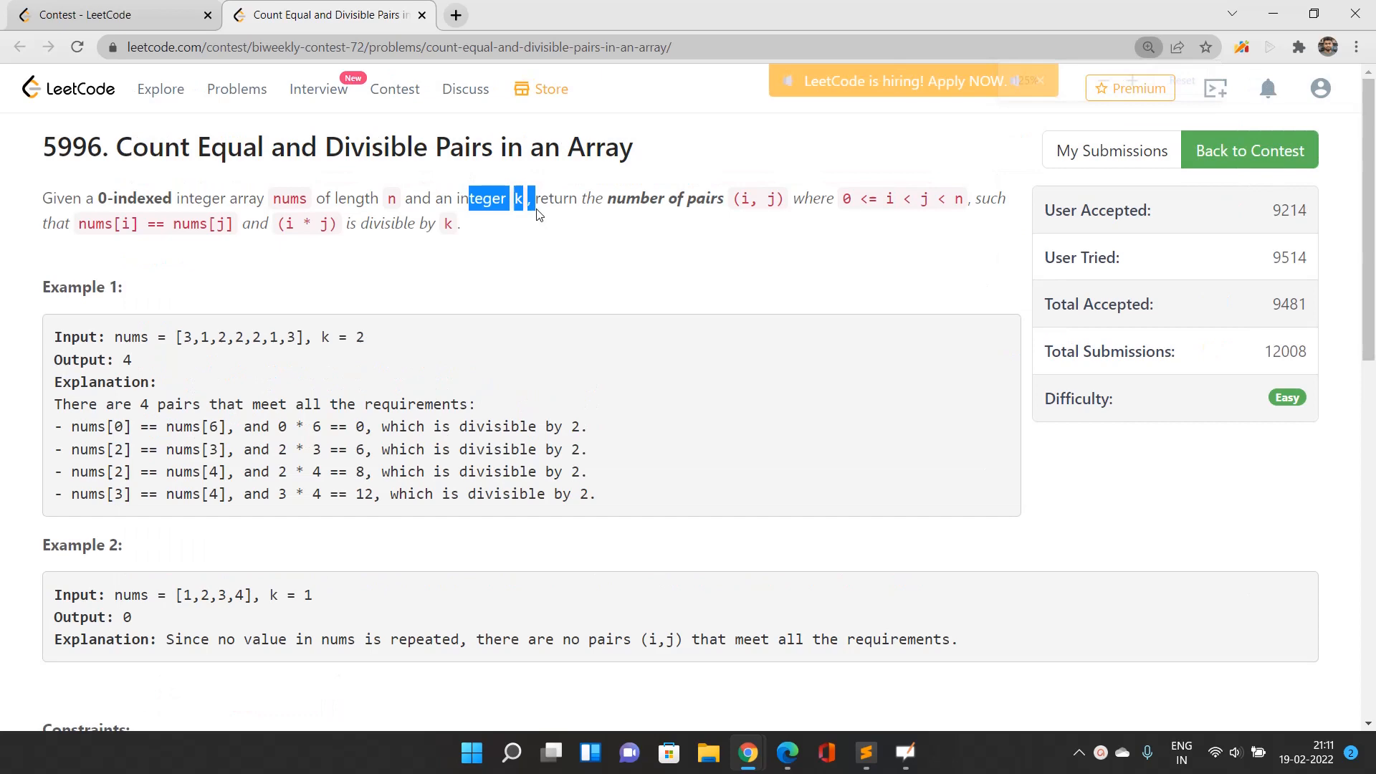
key(ctrl+plus)
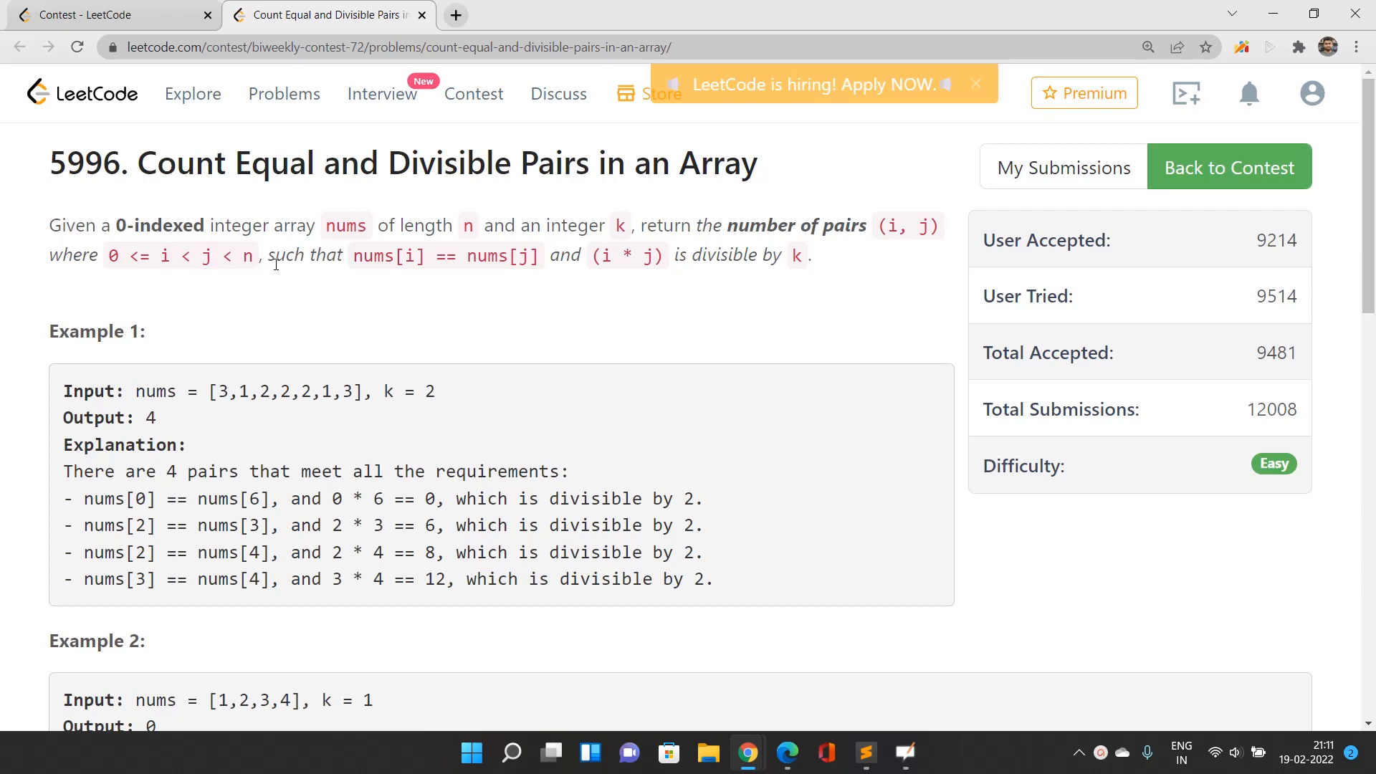
drag(329, 255, 557, 255)
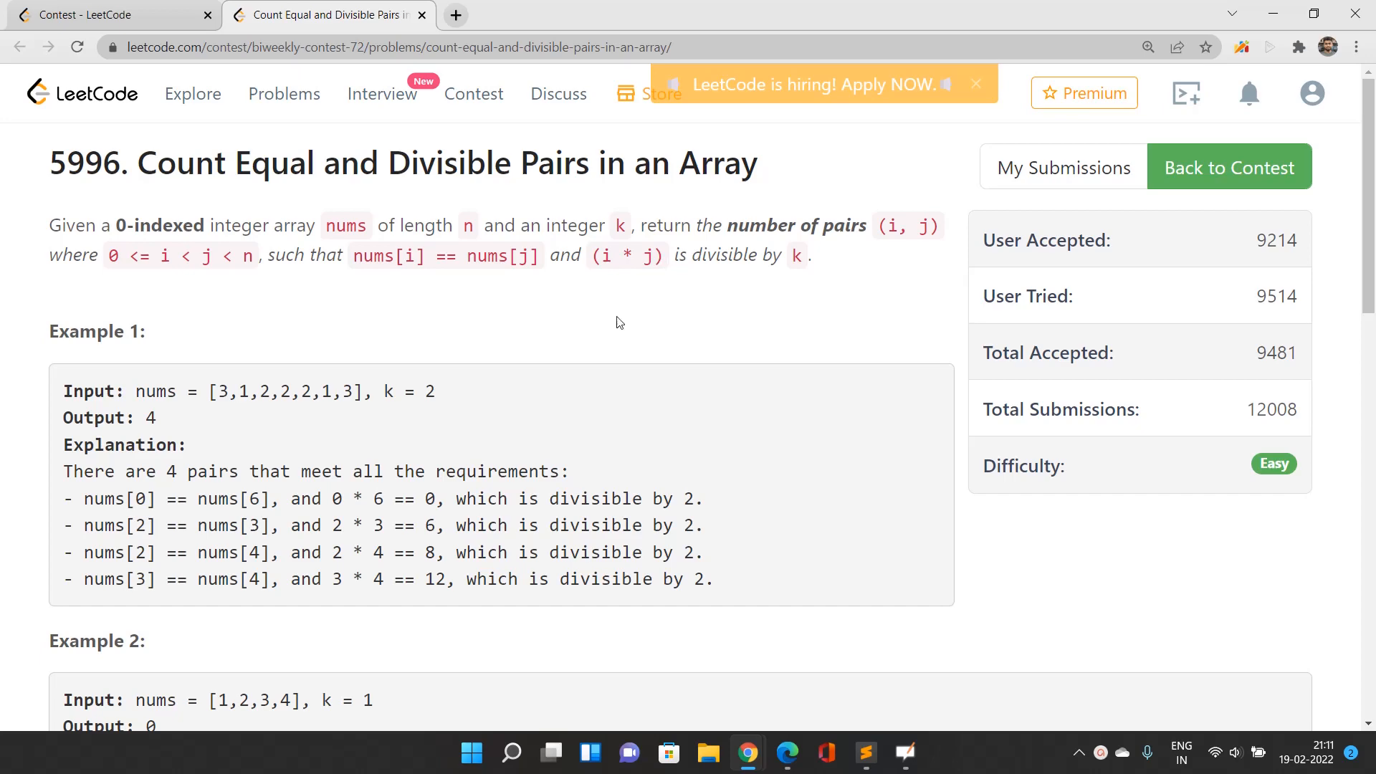
scroll(down, 3)
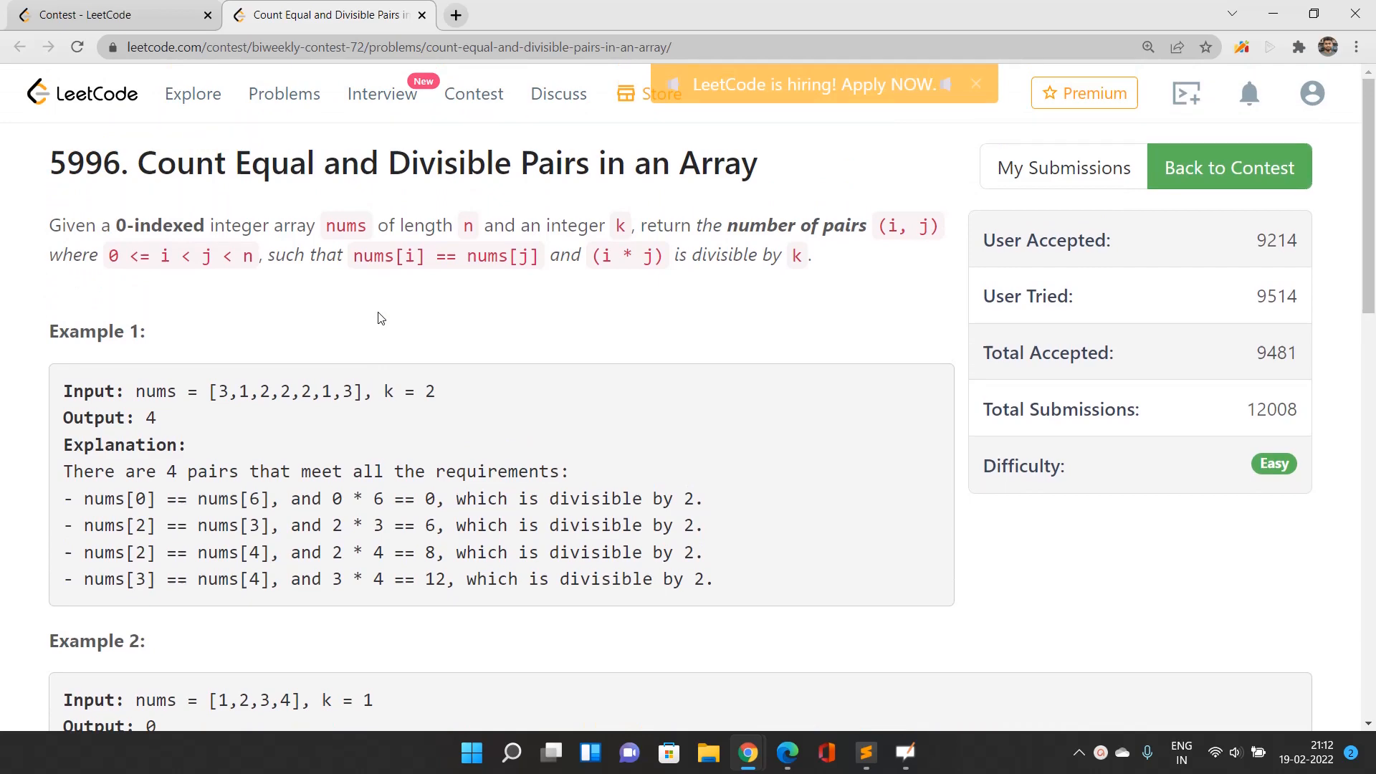
- Scroll to the C++ editor and select the whole existing body of countPairs
scroll(down, 3)
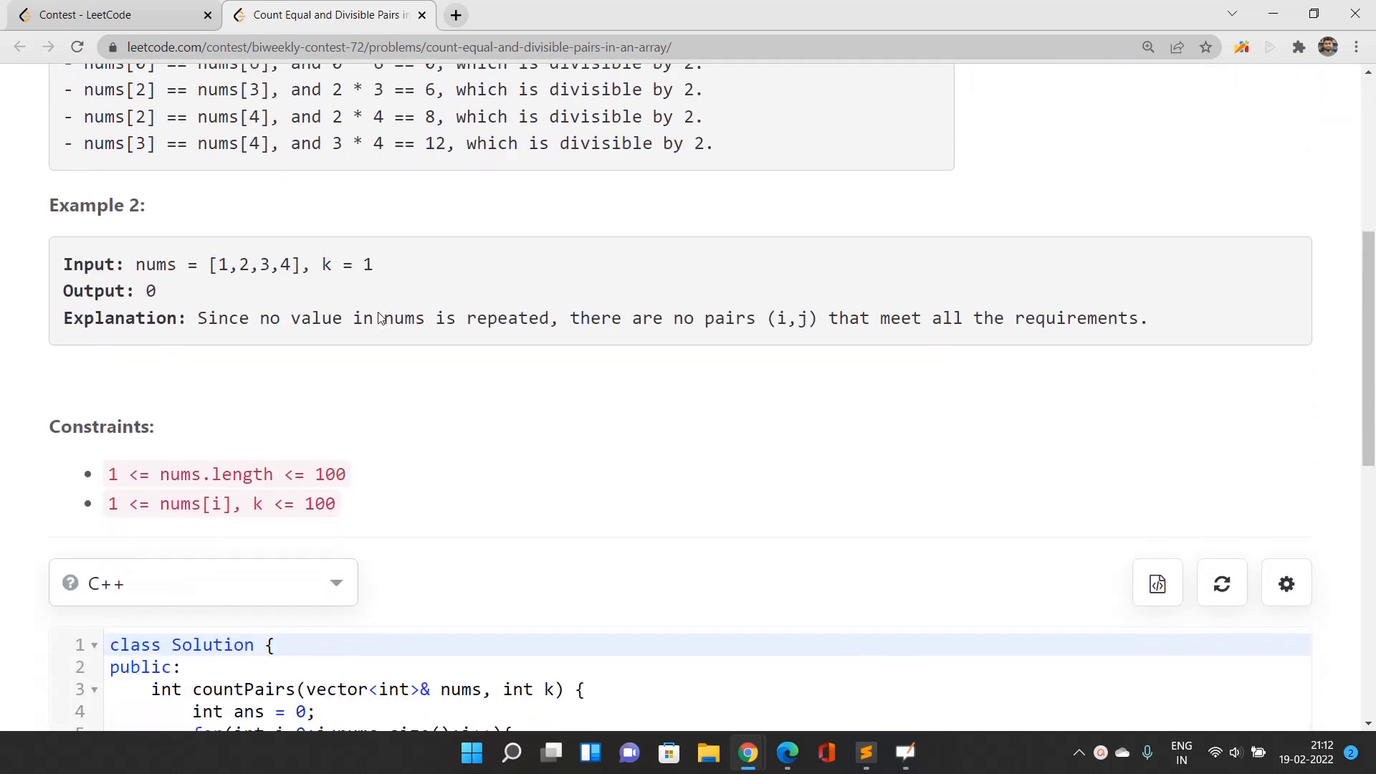
scroll(down, 3)
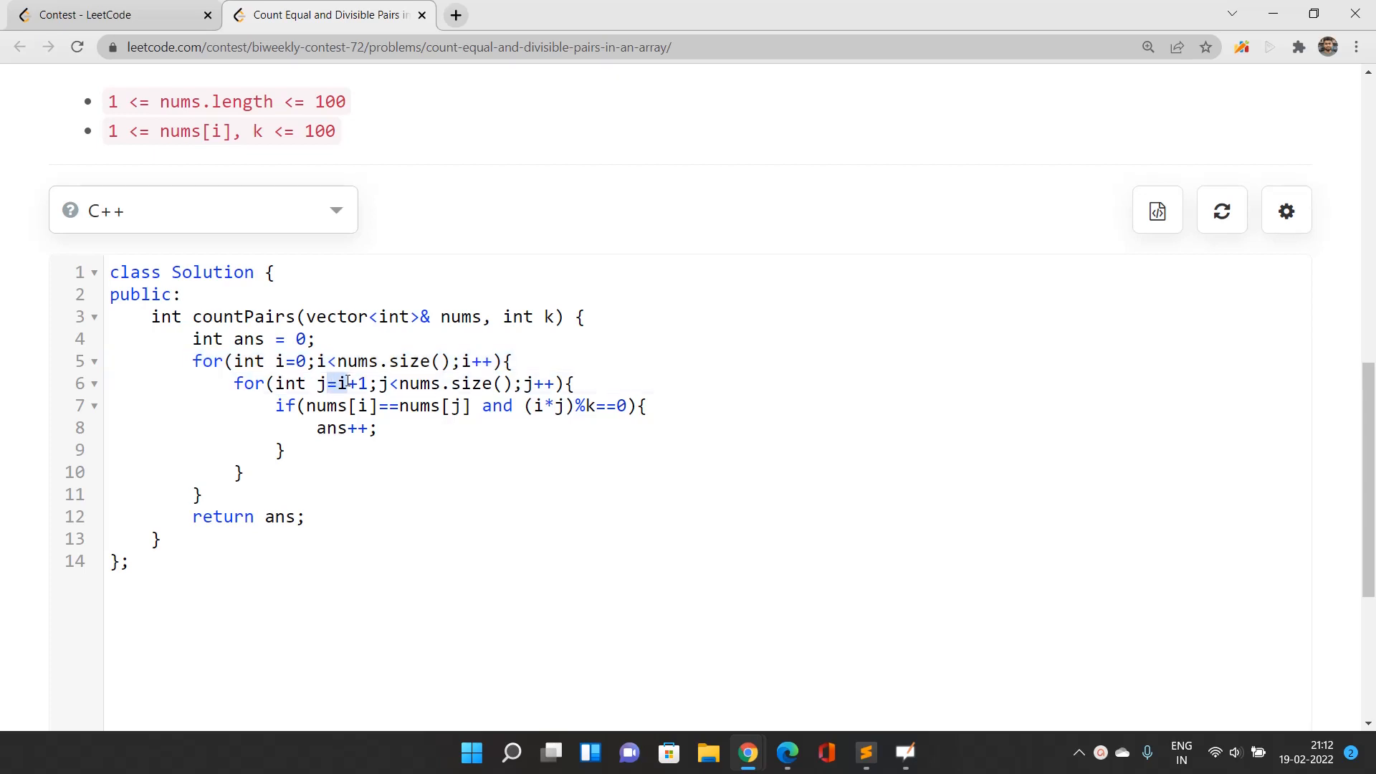
click(397, 384)
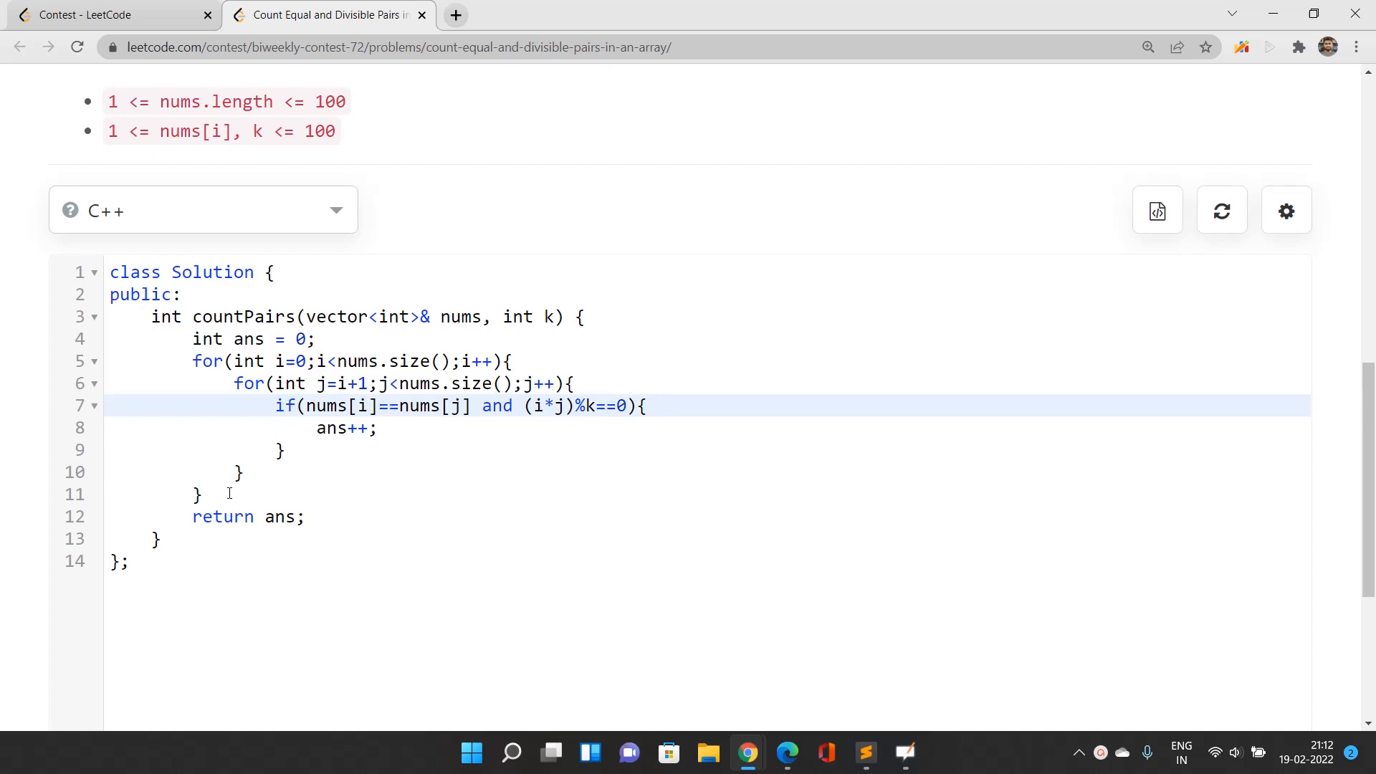
drag(274, 361, 303, 516)
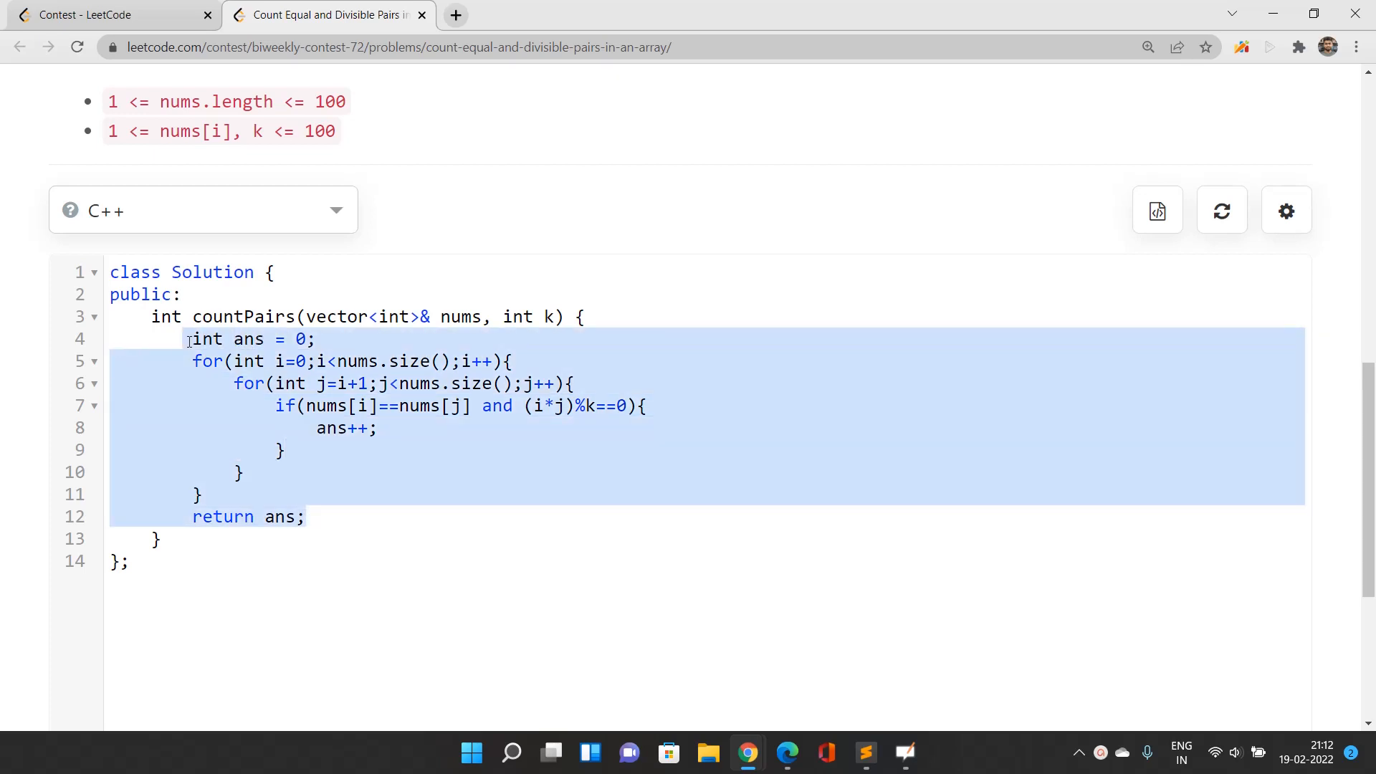
- Declare int n = nums.size() and the count_of_pairs counter
text(int n)
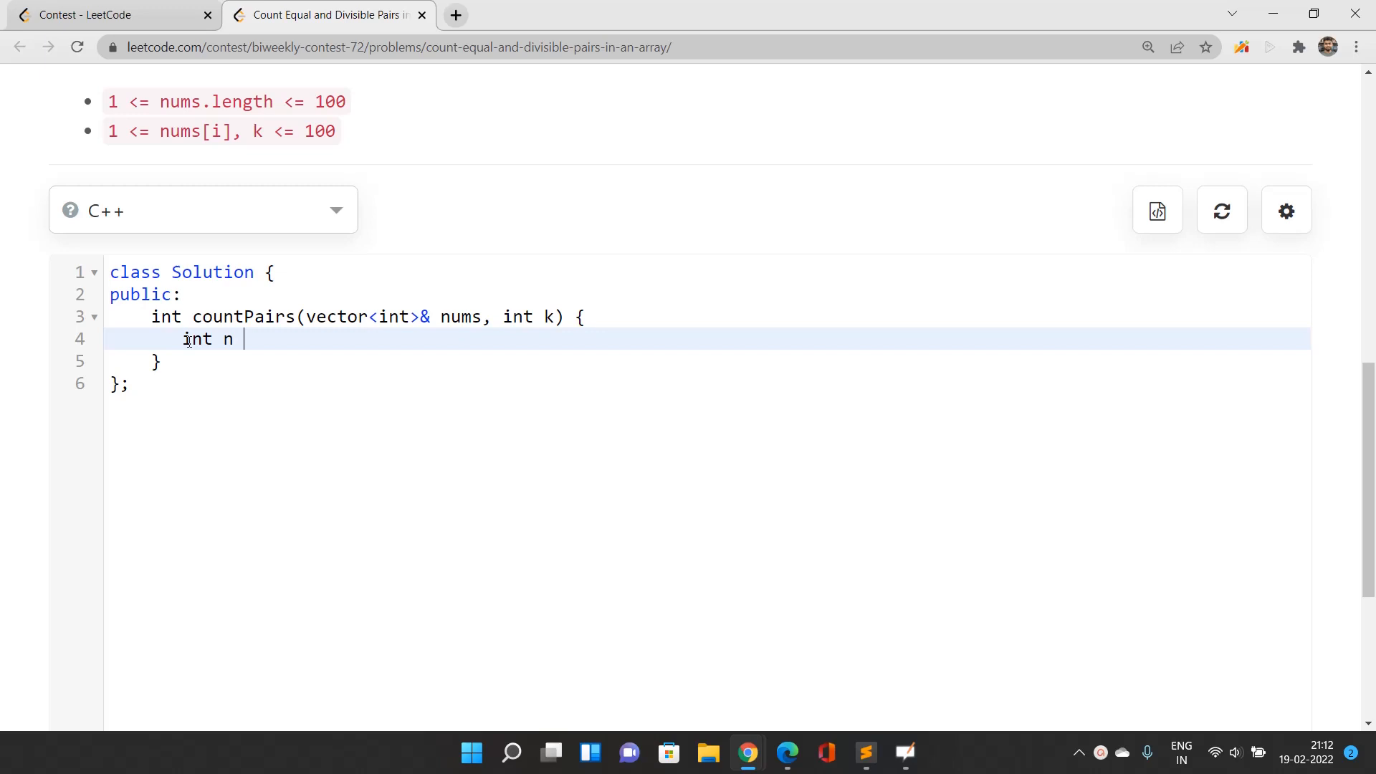
text(=)
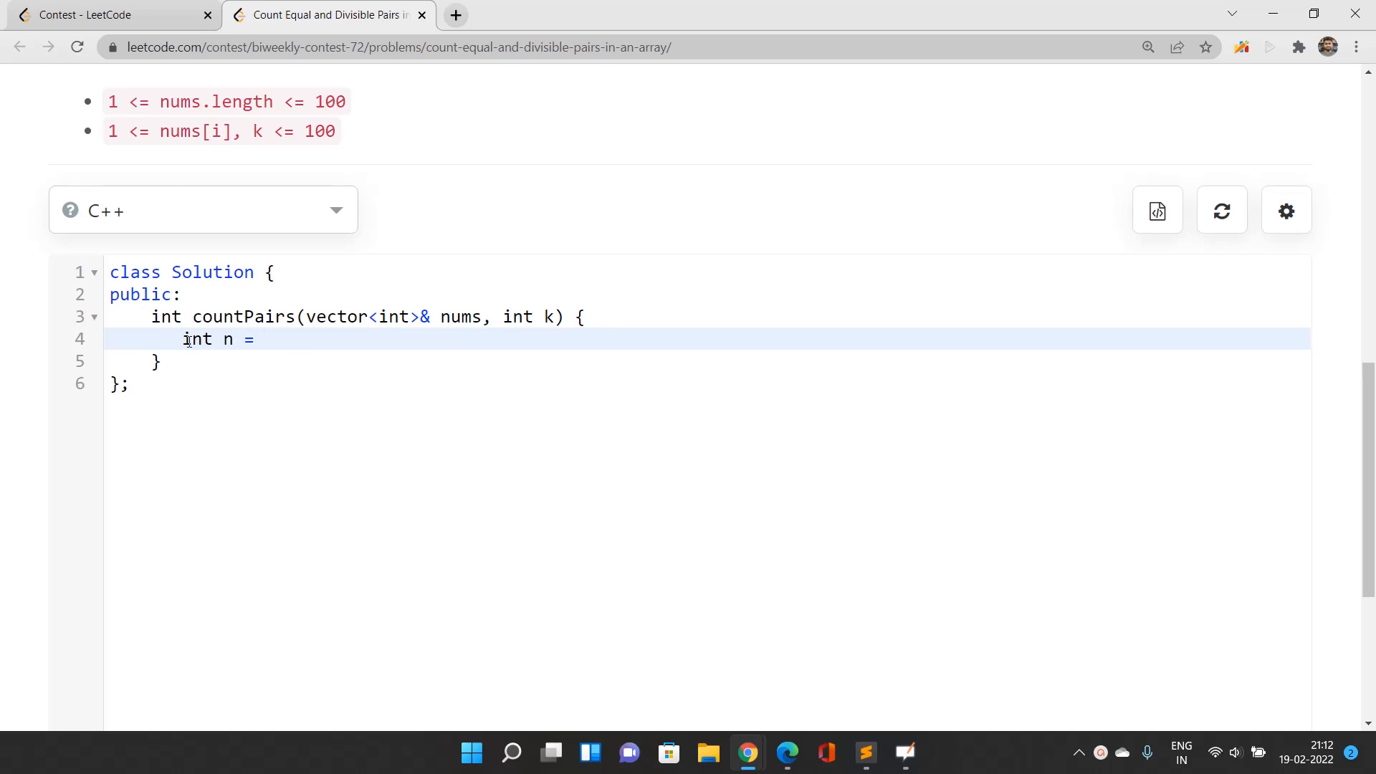
text(nums.size())
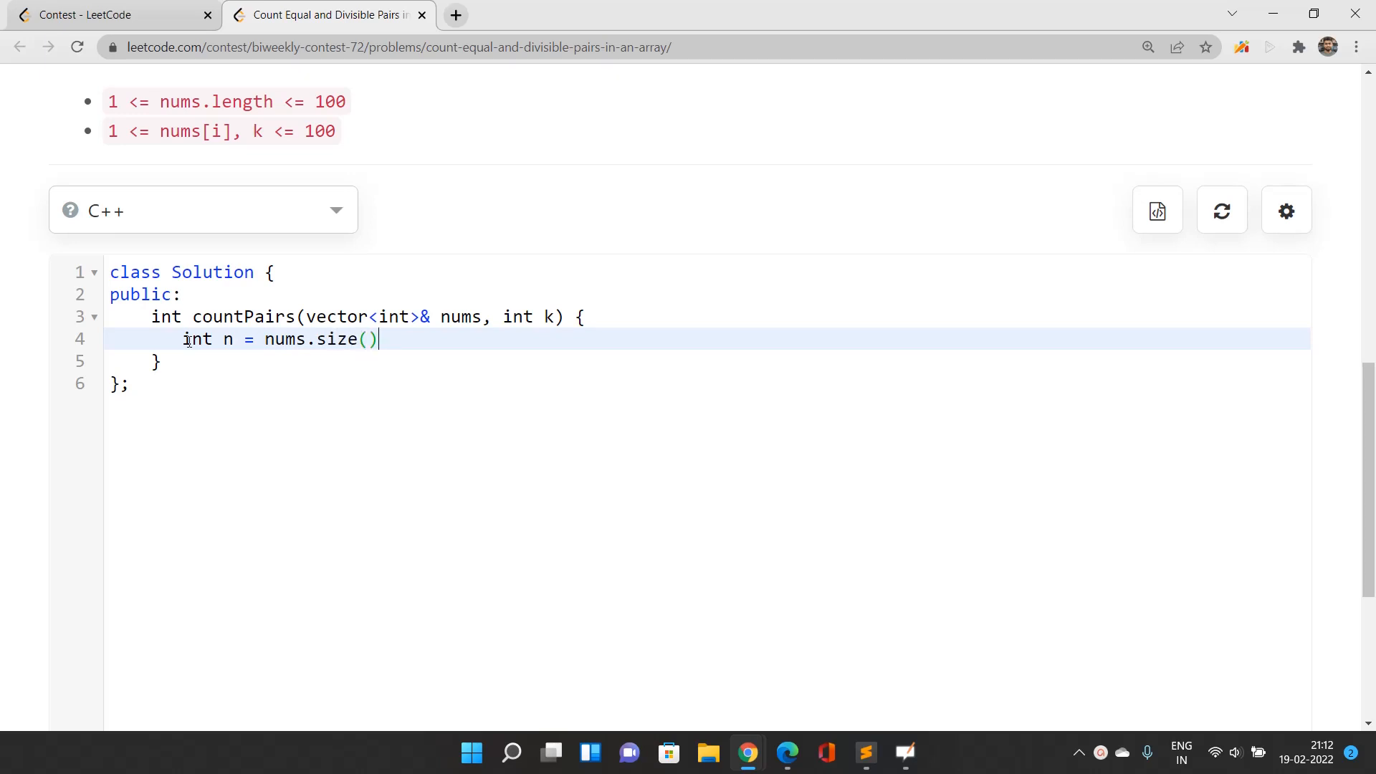
key(Backspace)
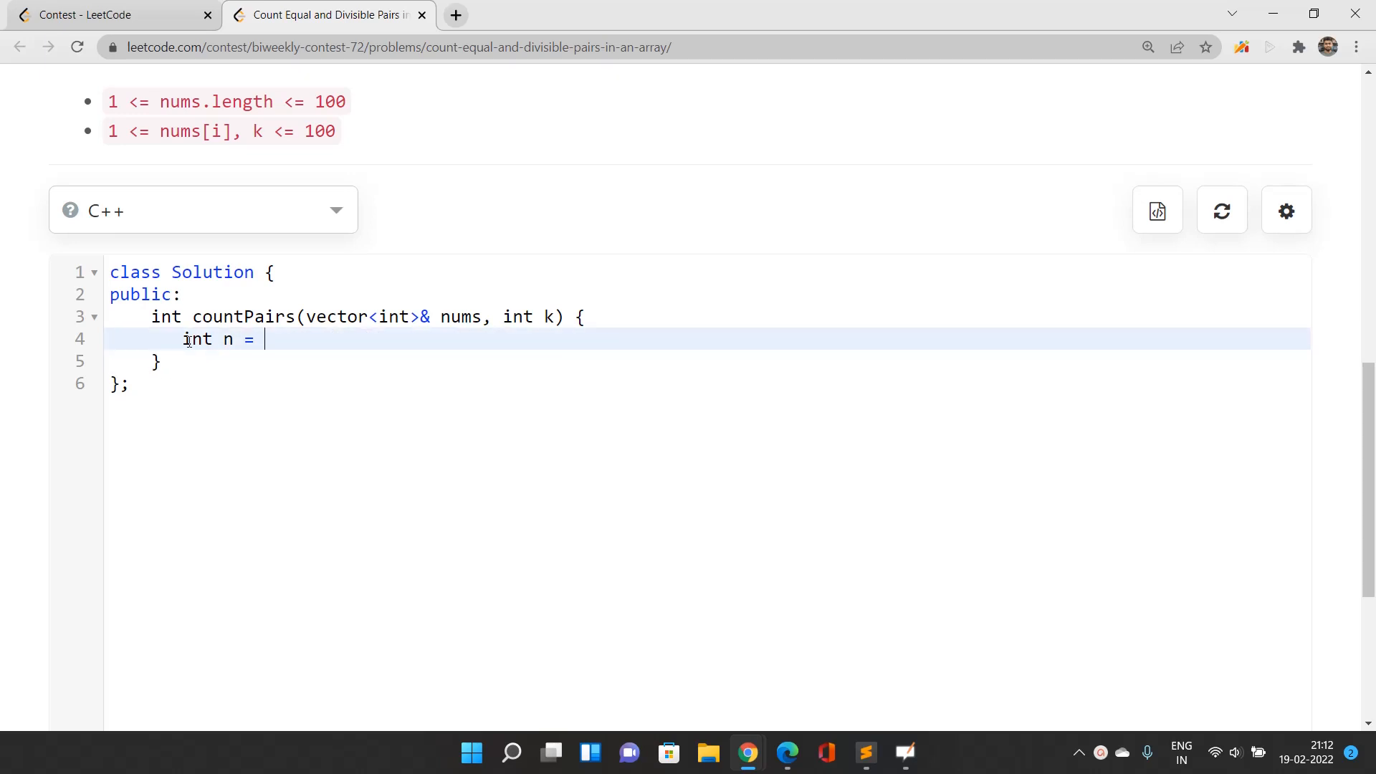
text(nums.size();)
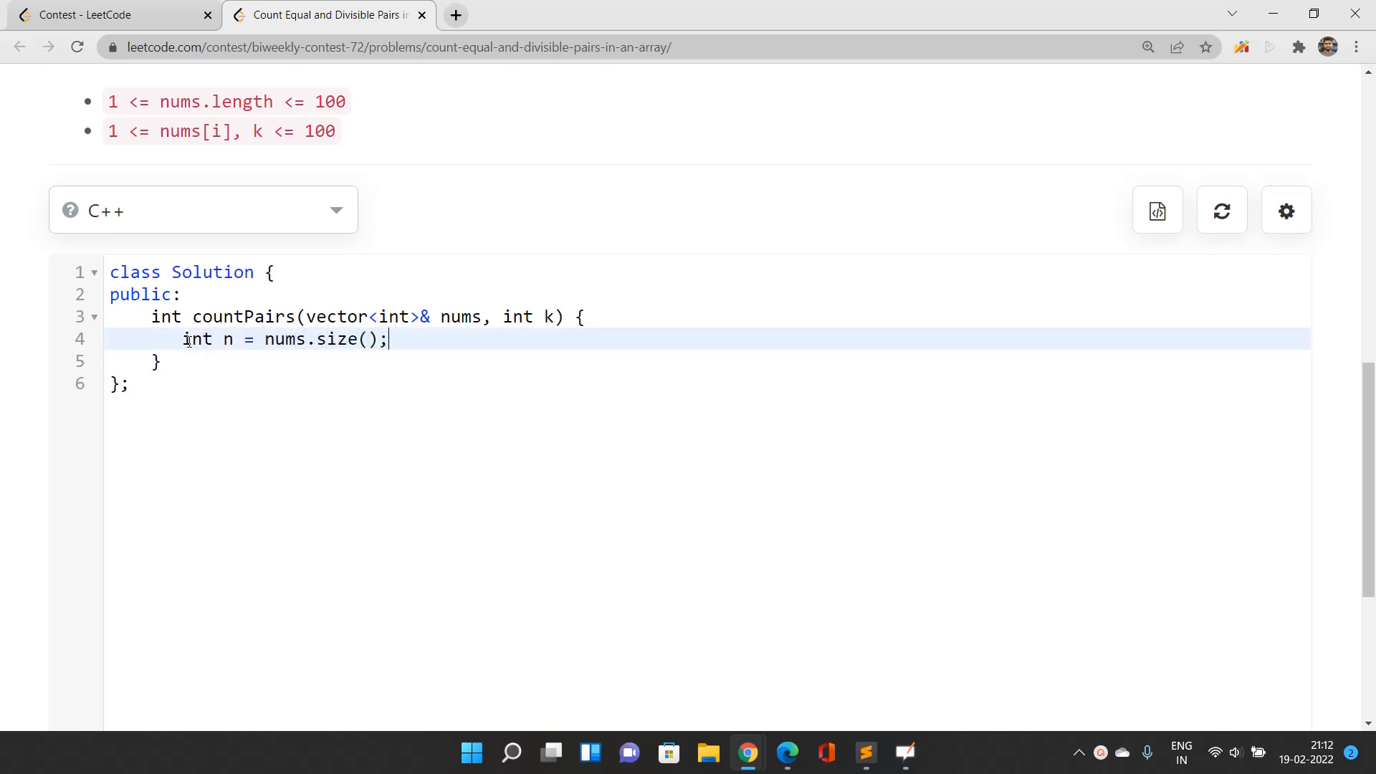
key(Backspace)
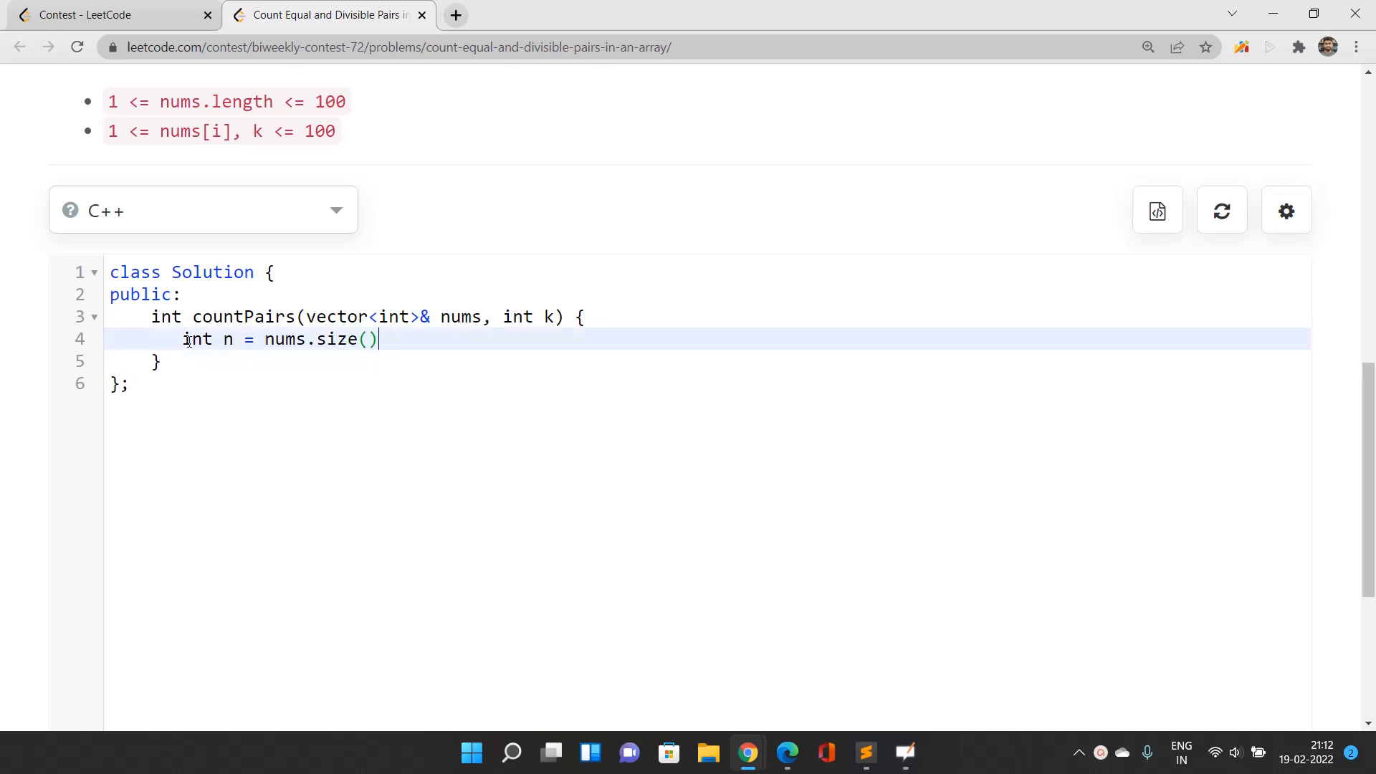
text(,)
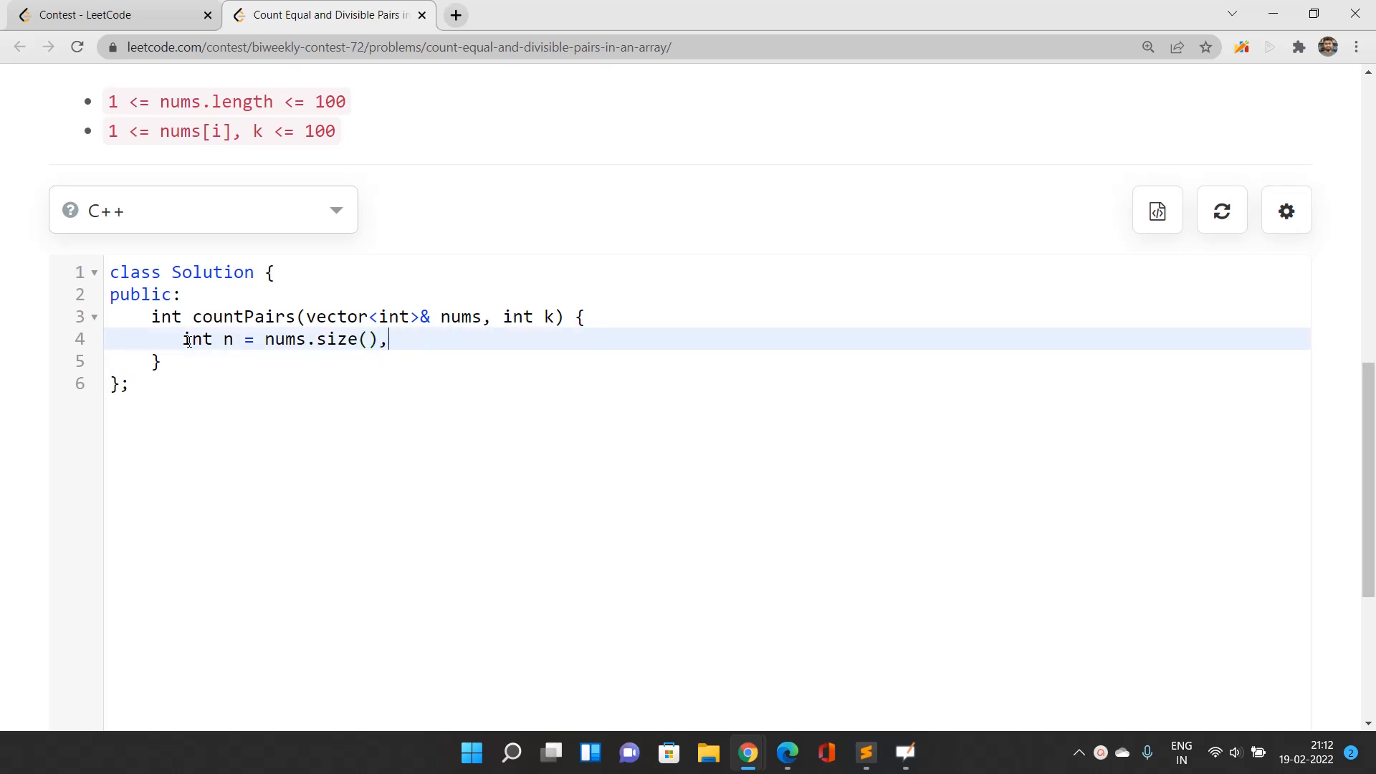
text(count_of_pairs = 0;)
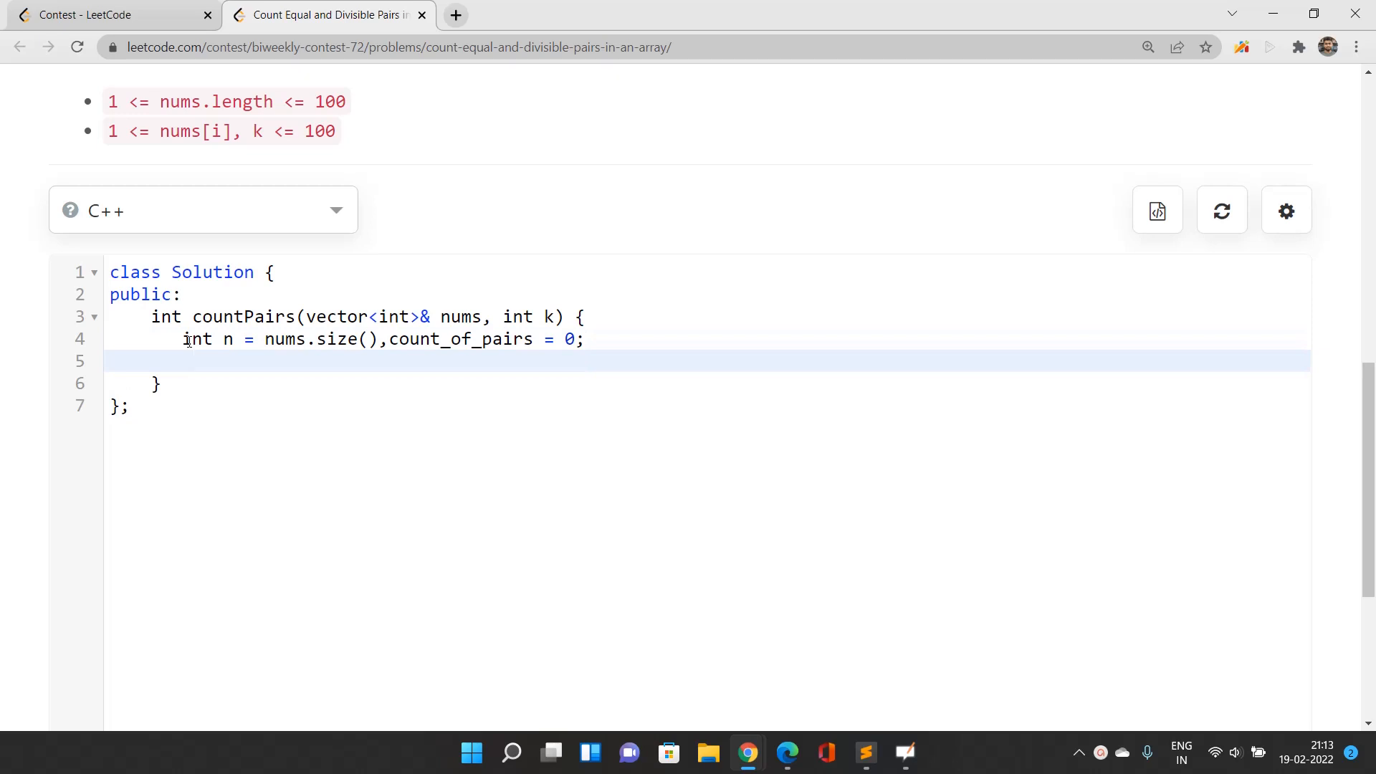
- Write the outer i loop over n and the inner j loop starting at i + 1
text(for)
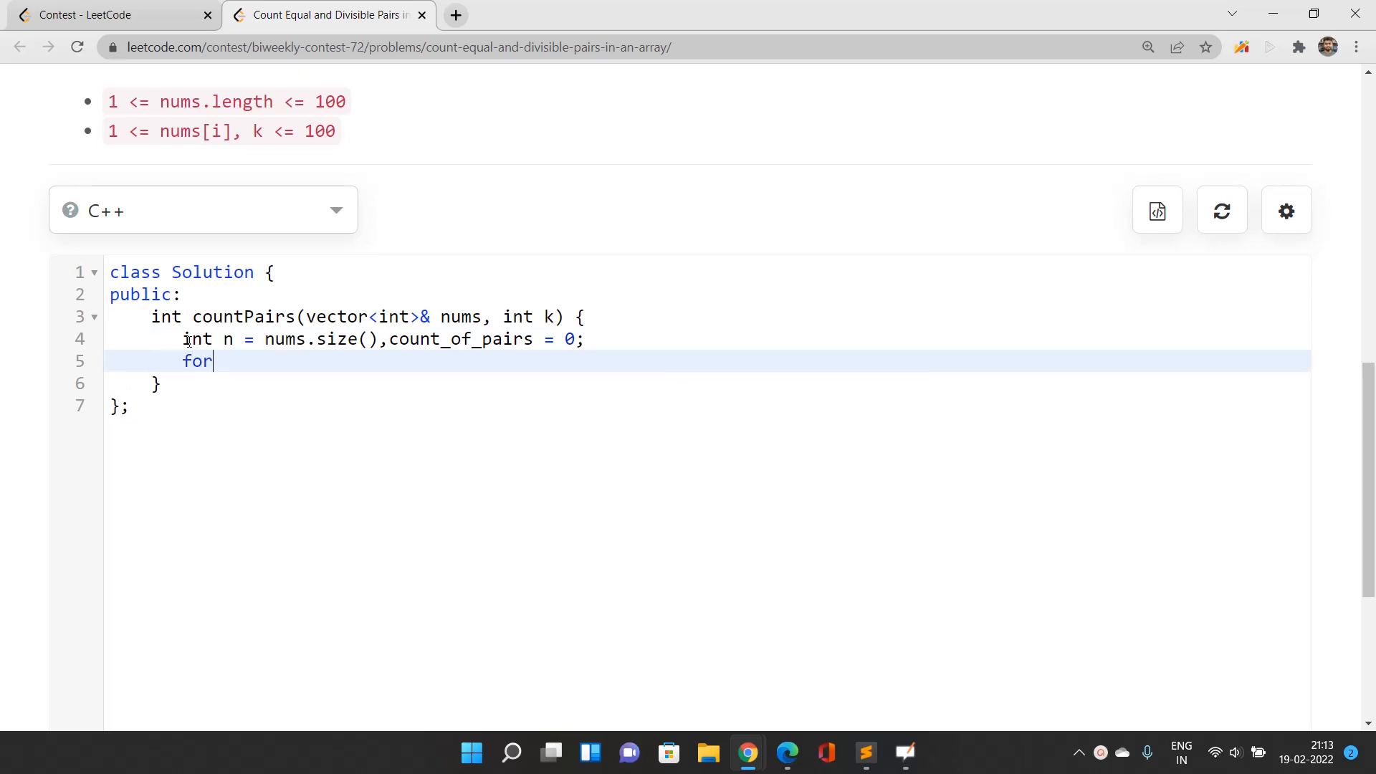
text((int i=0)
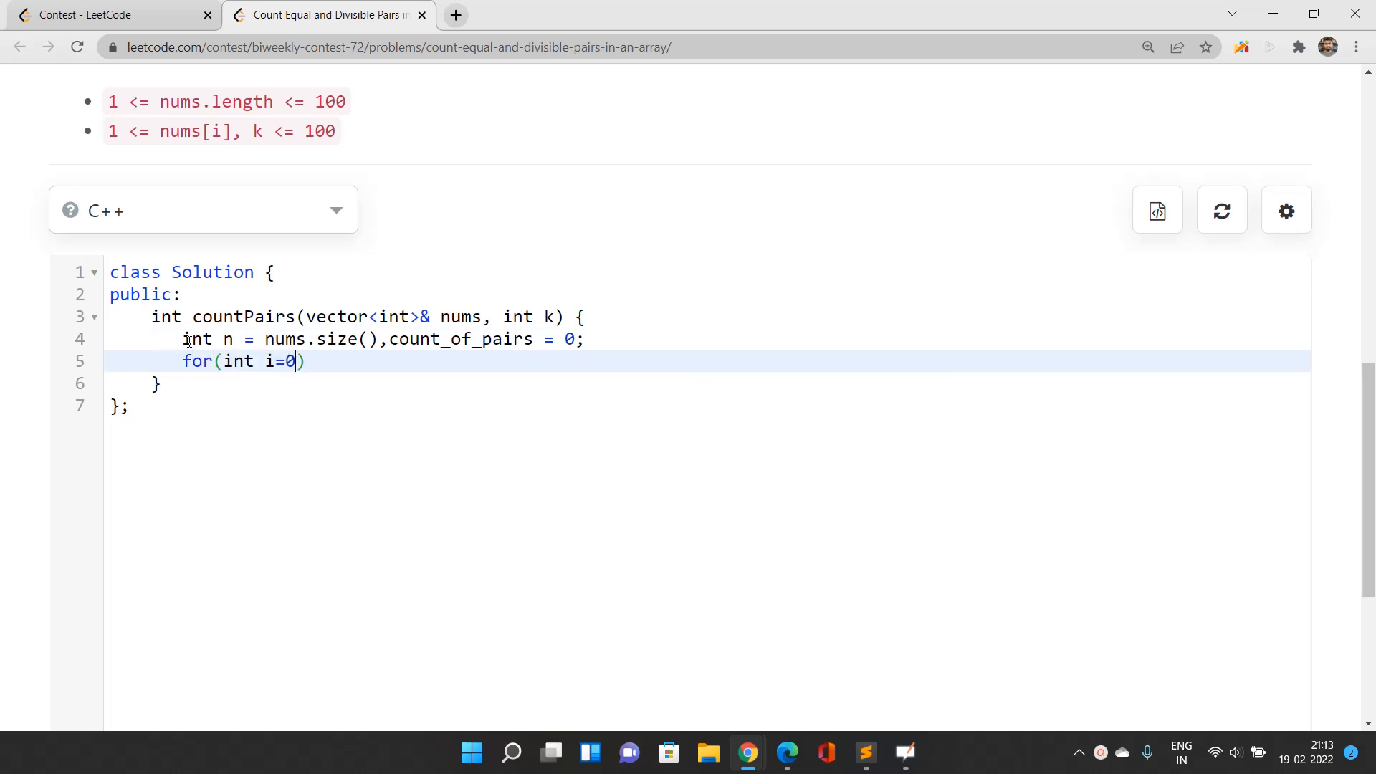
text(;i<n;i++)
text(for(int )
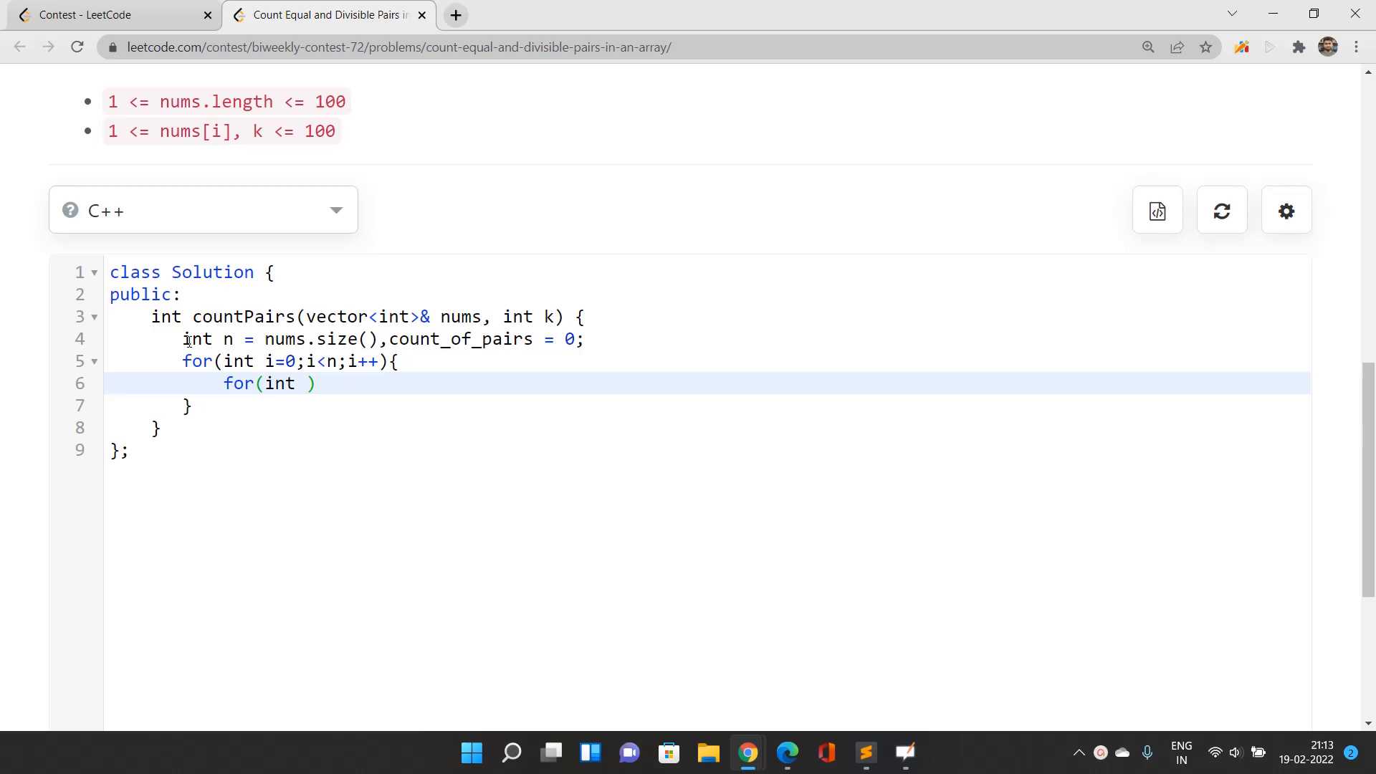
text(j = i)
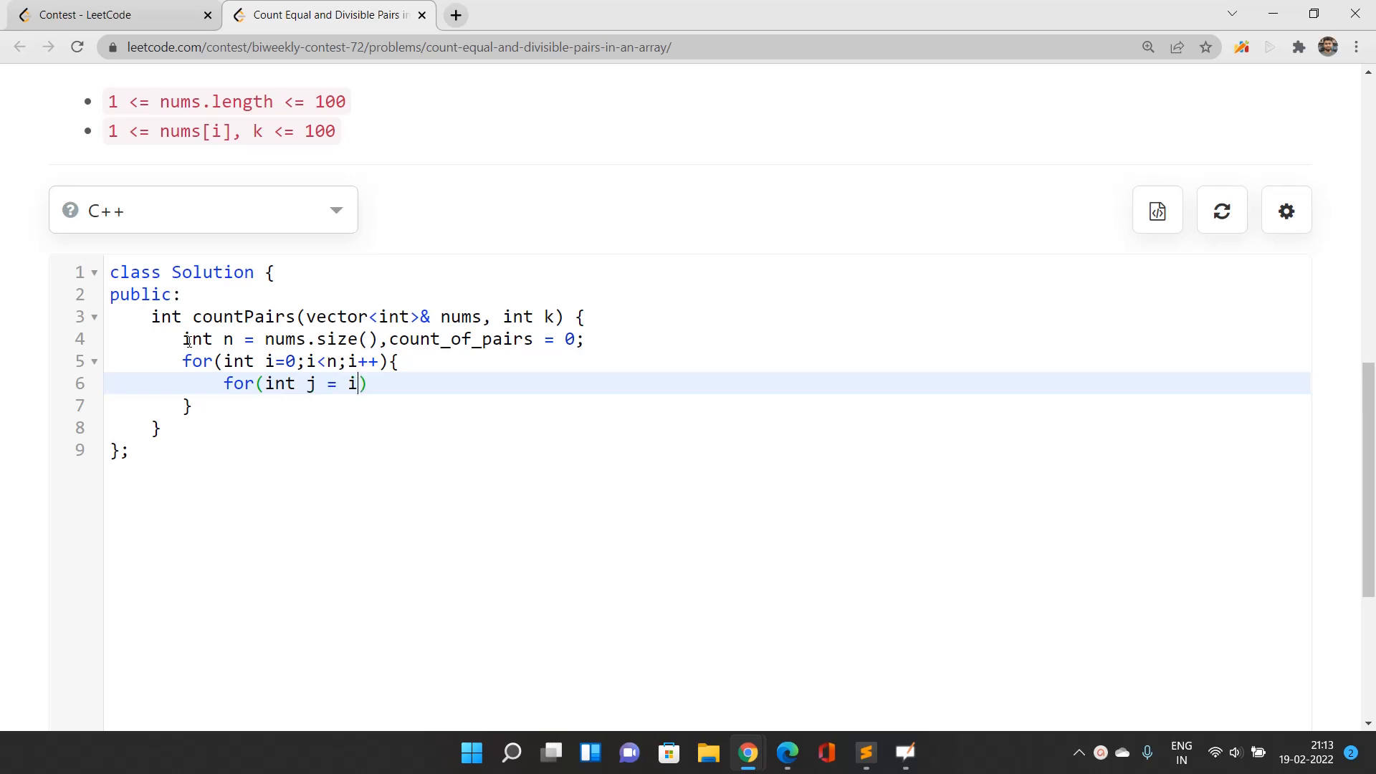
text(+ 1;j<n)
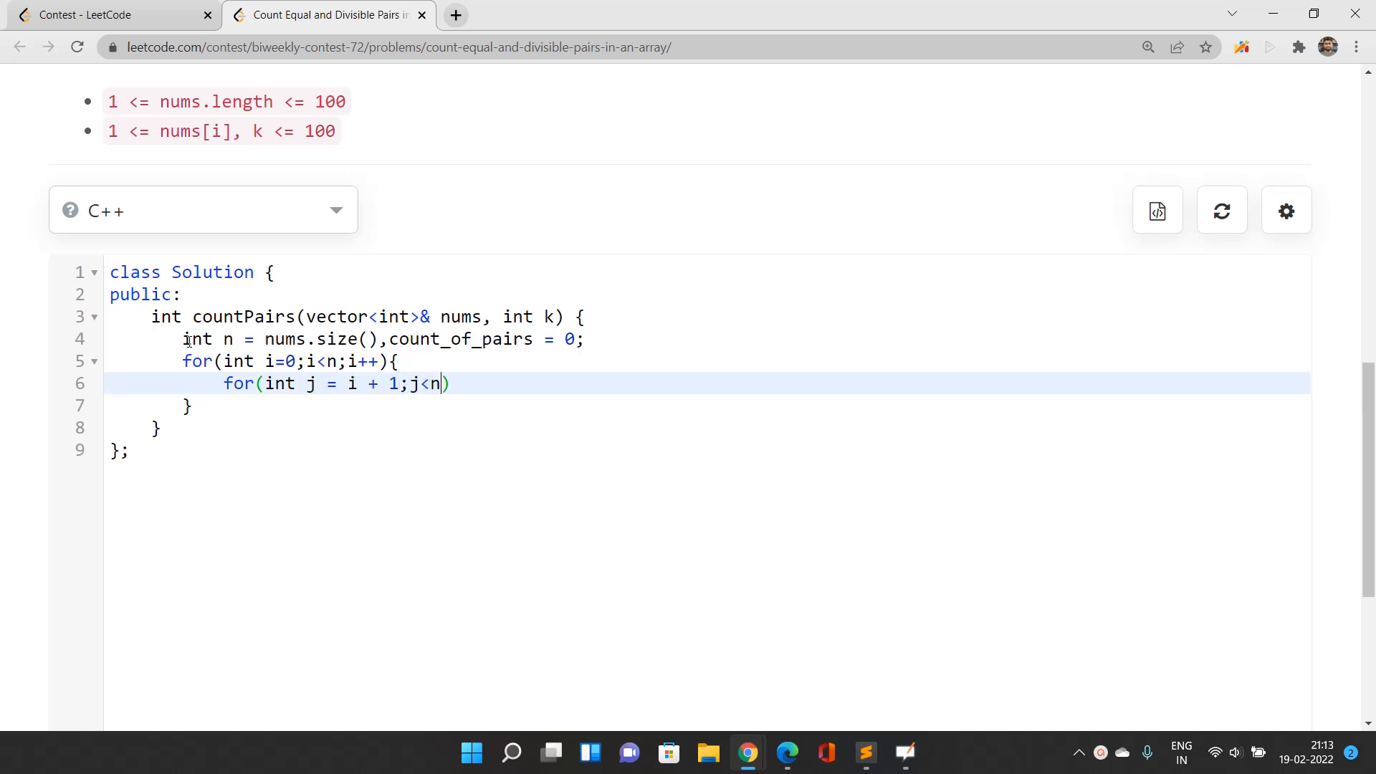
text(;j++){)
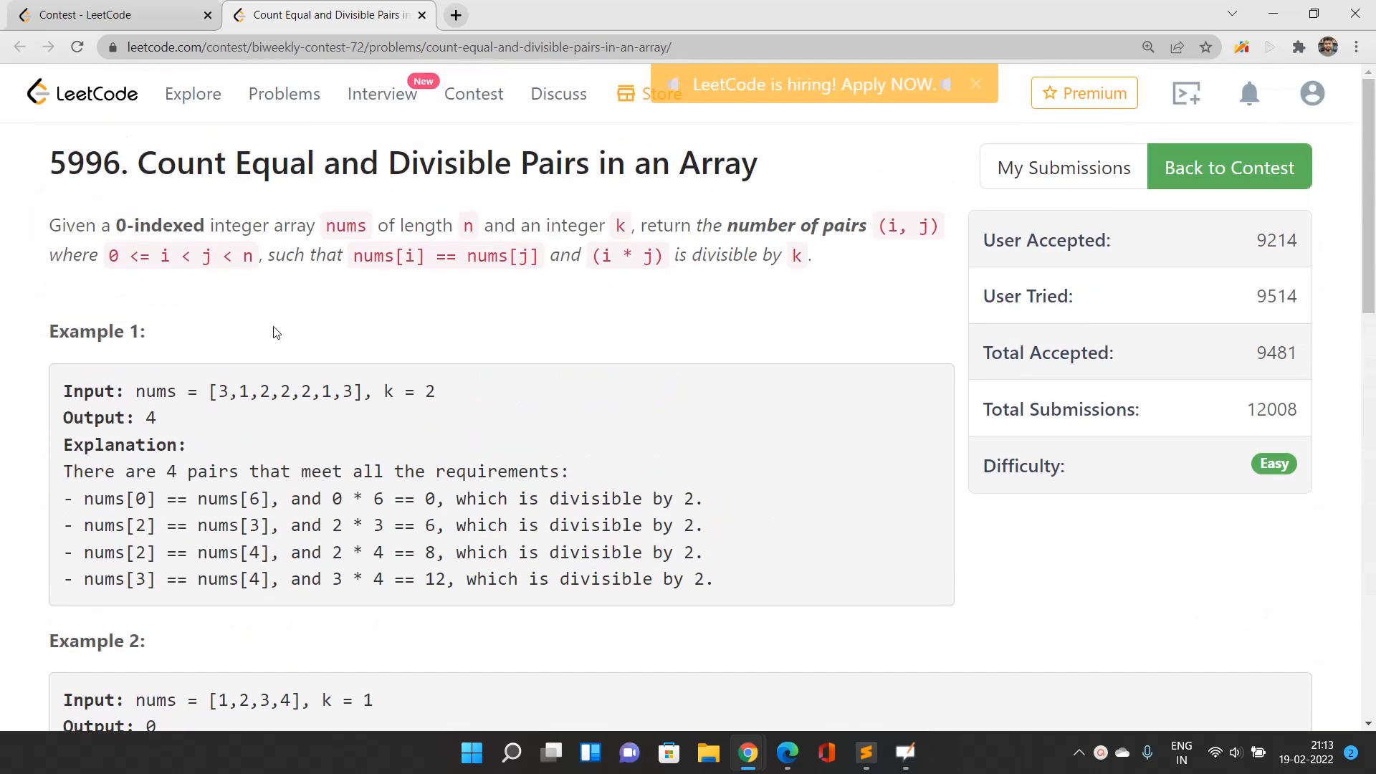
drag(360, 255, 521, 255)
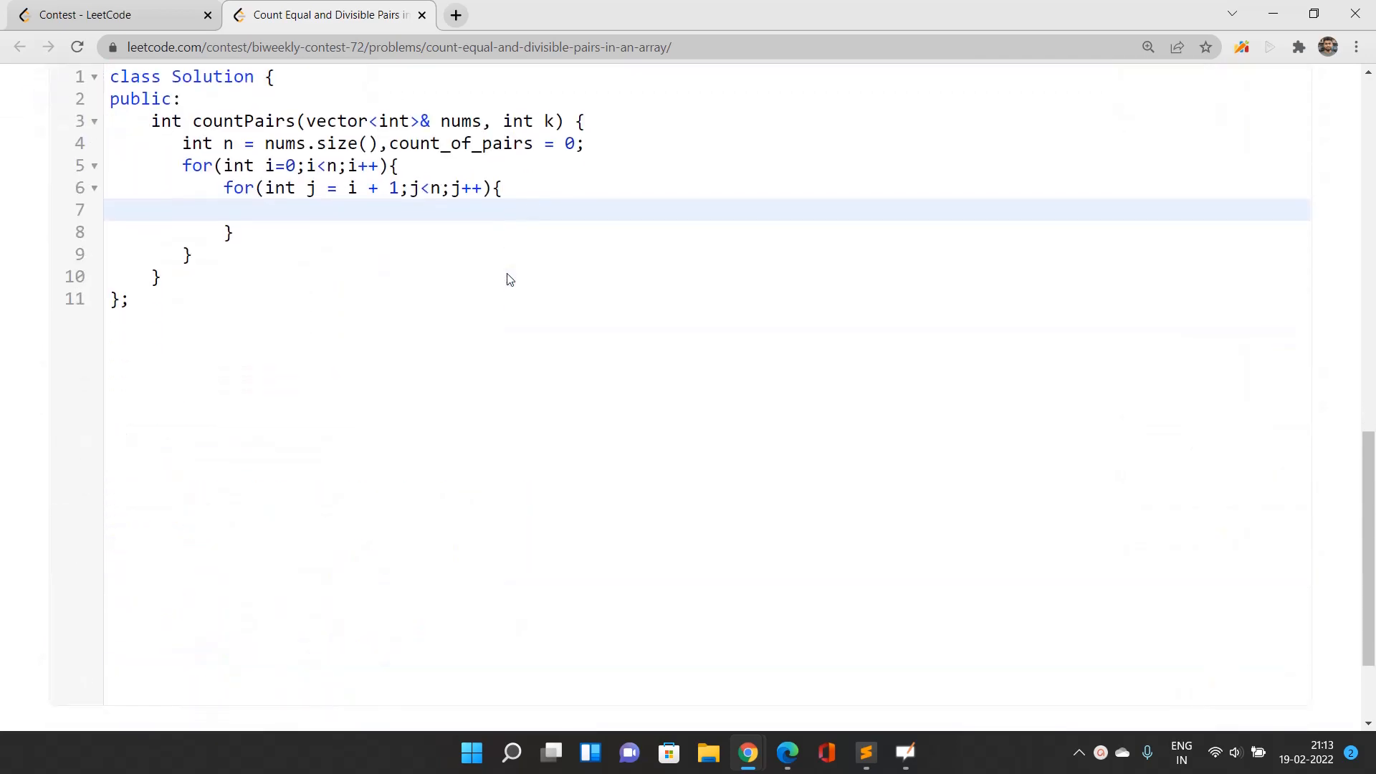
- Add the if(nums[i]==nums[j]) check and compute int product = i * j
text(i)
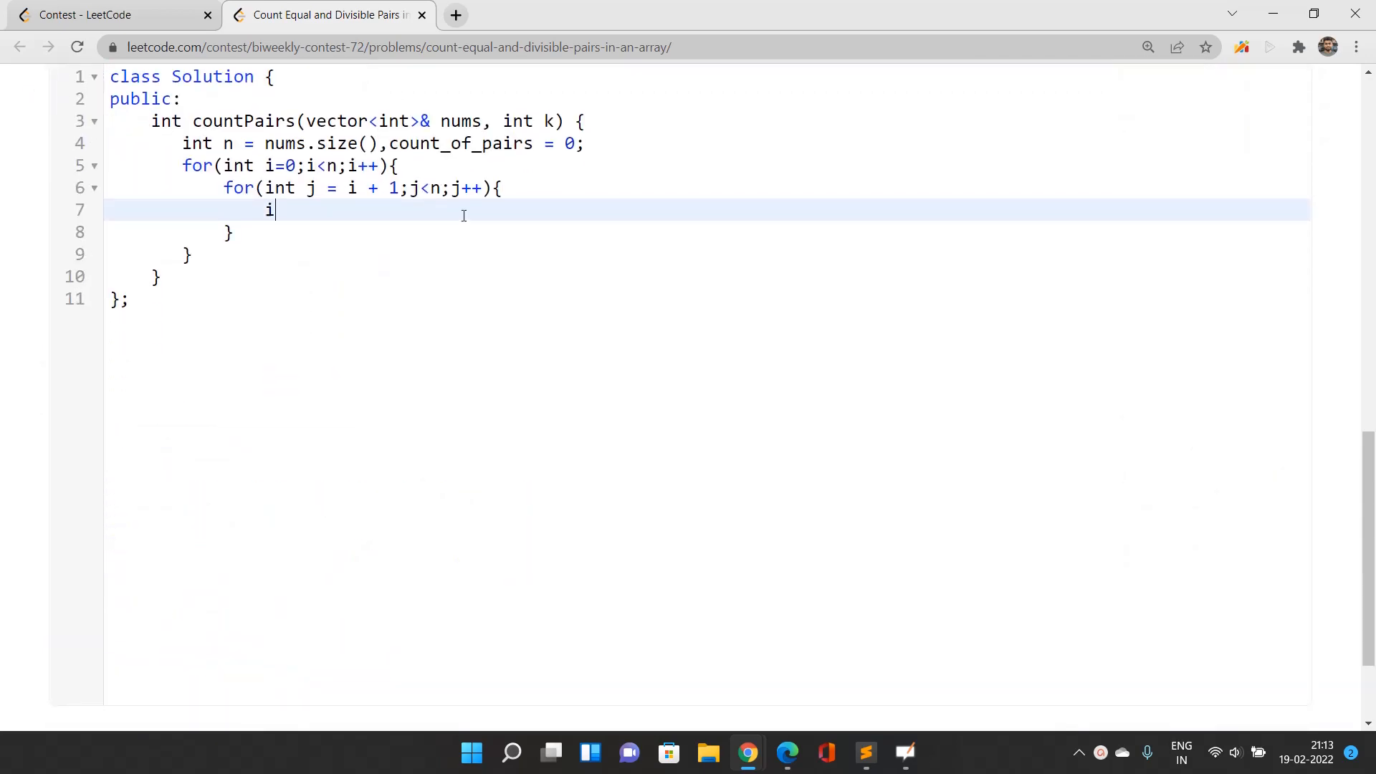
text(f(nums[i])
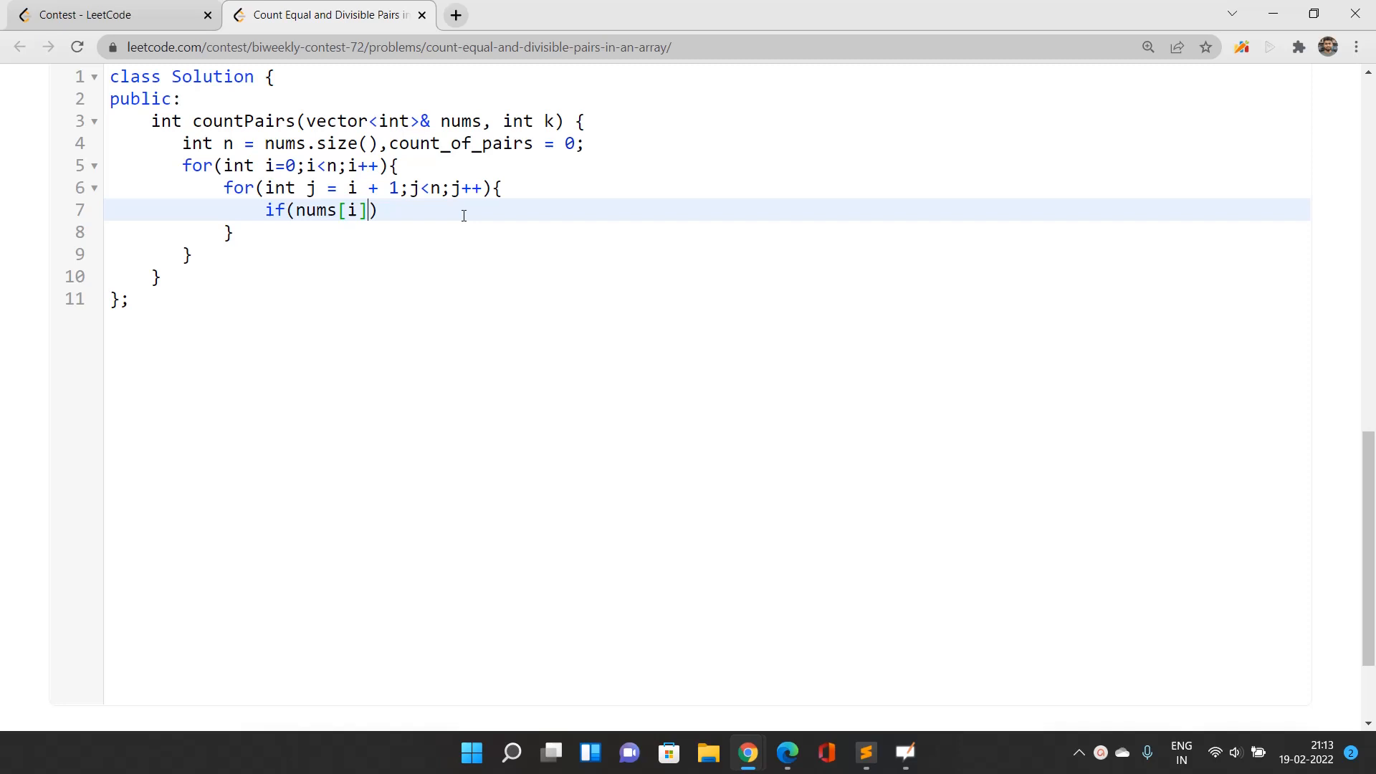
text(==nums[j])
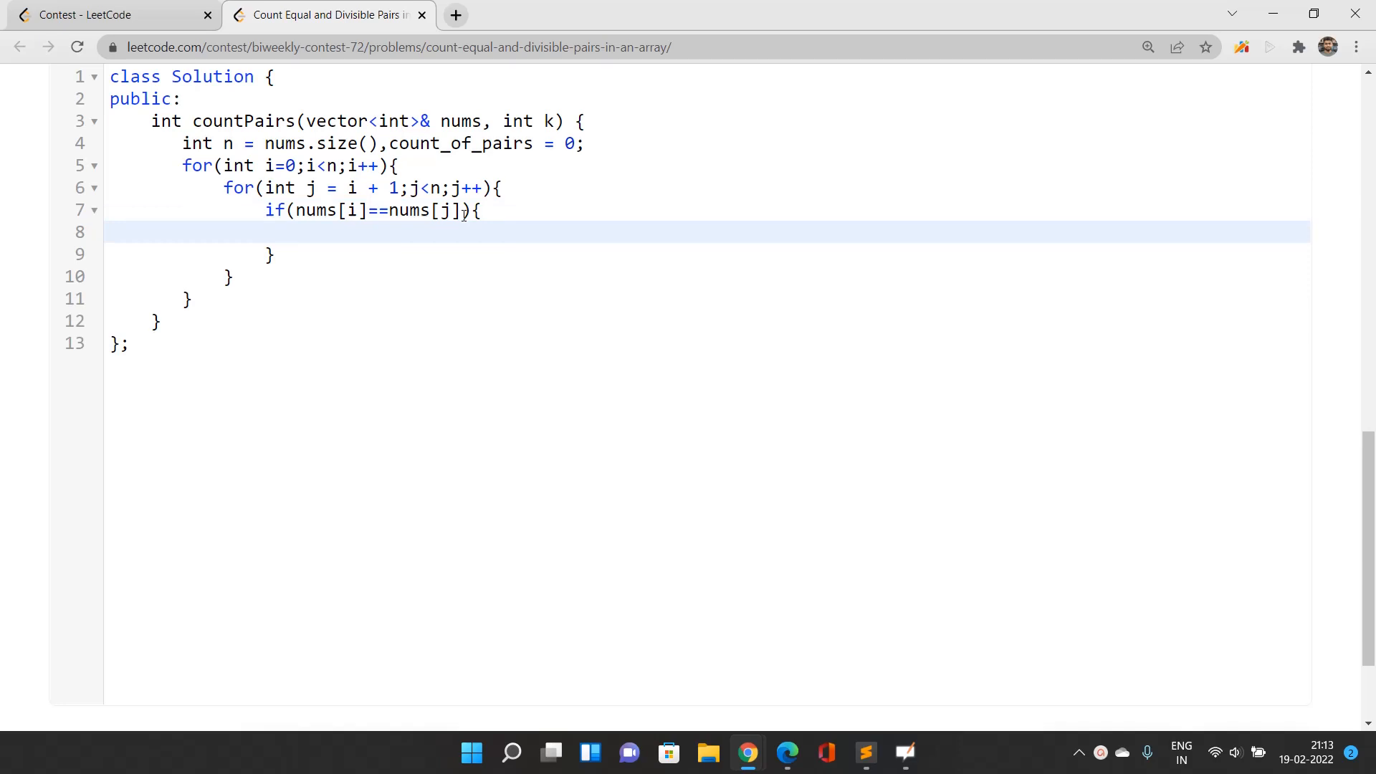
text(int prod)
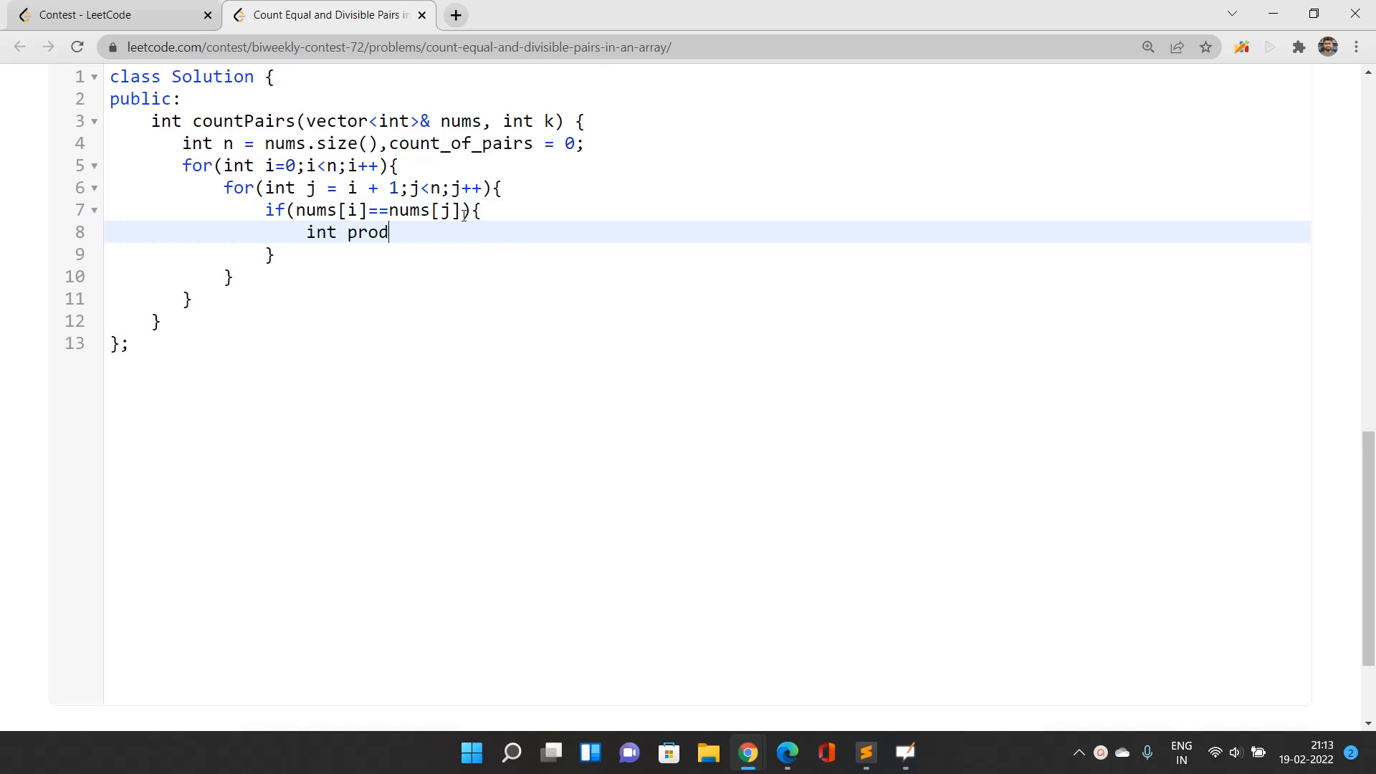
text(uct = i)
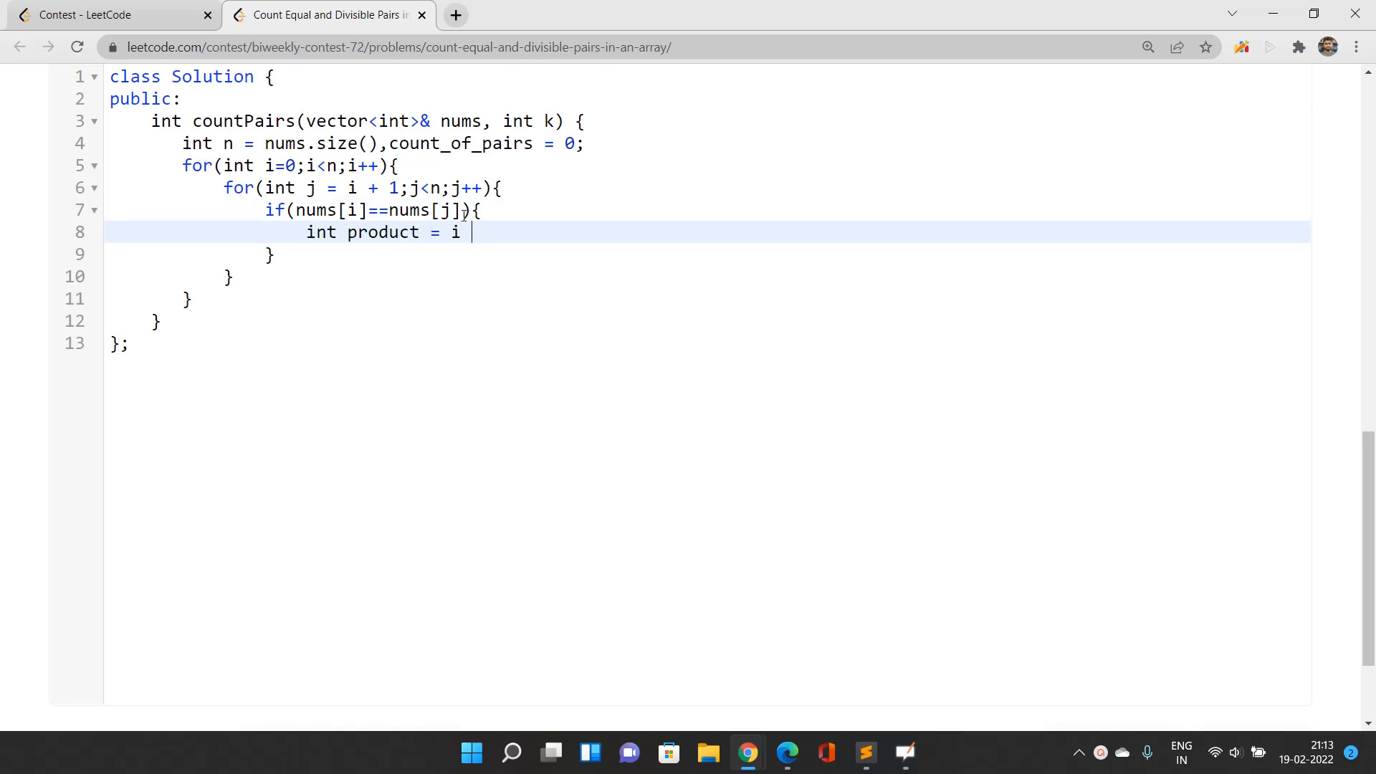
text(* j;)
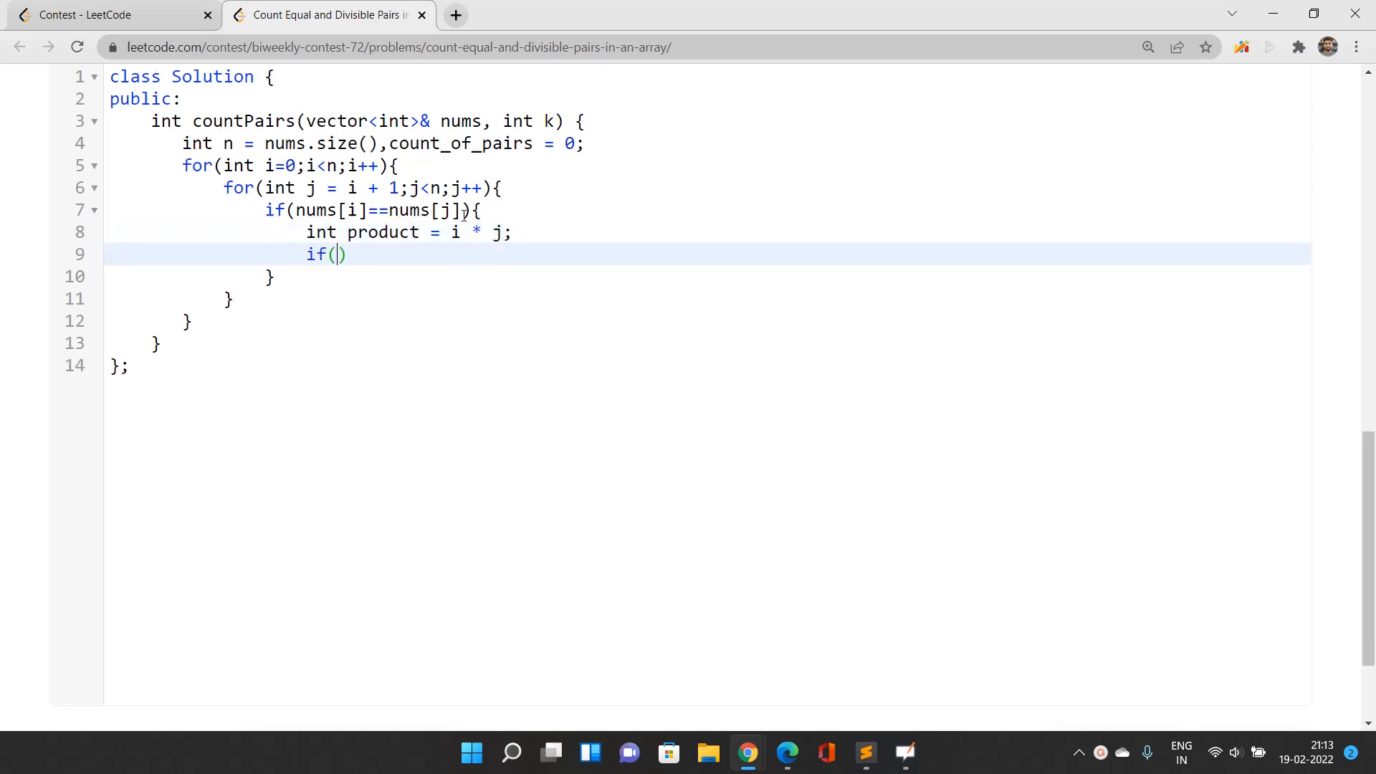
- Increment count_of_pairs when product % k == 0
text(product)
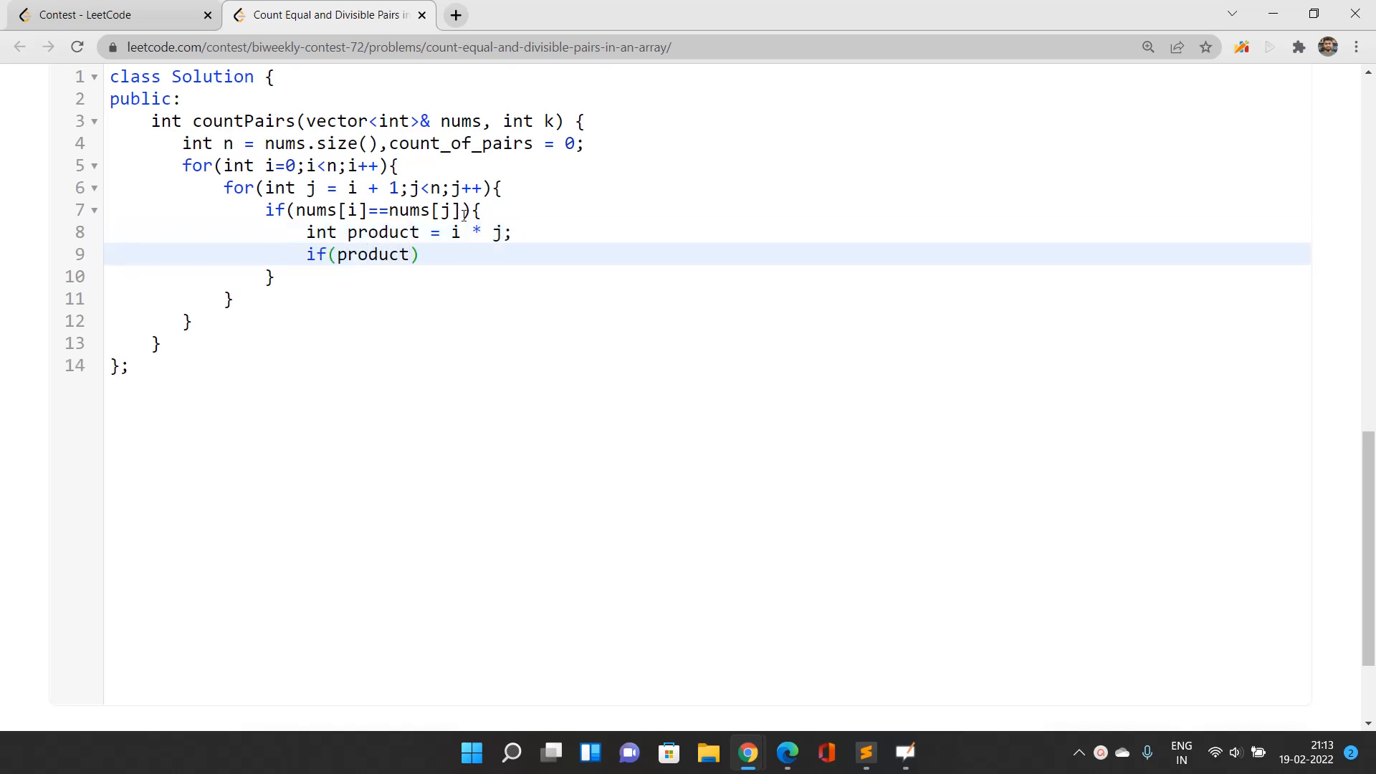
text(%k==0)
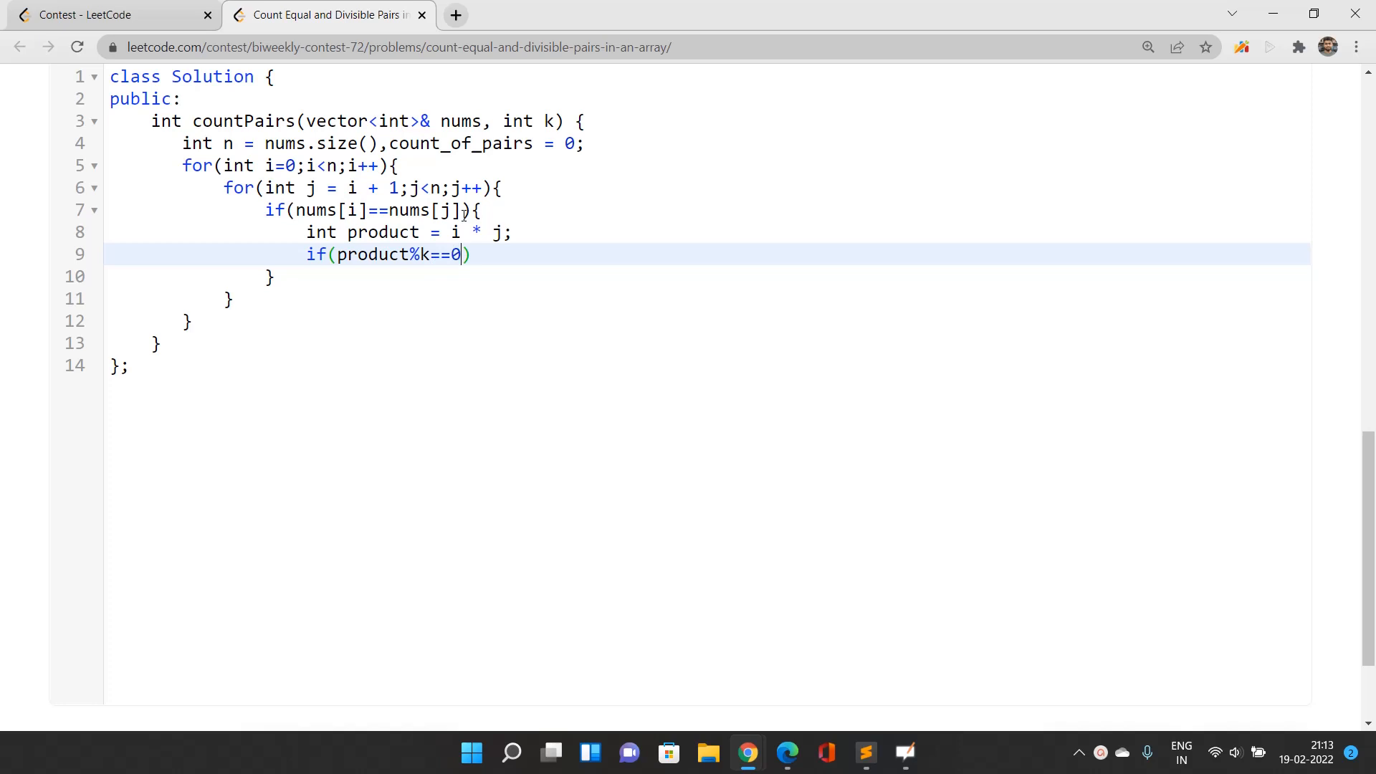
text({)
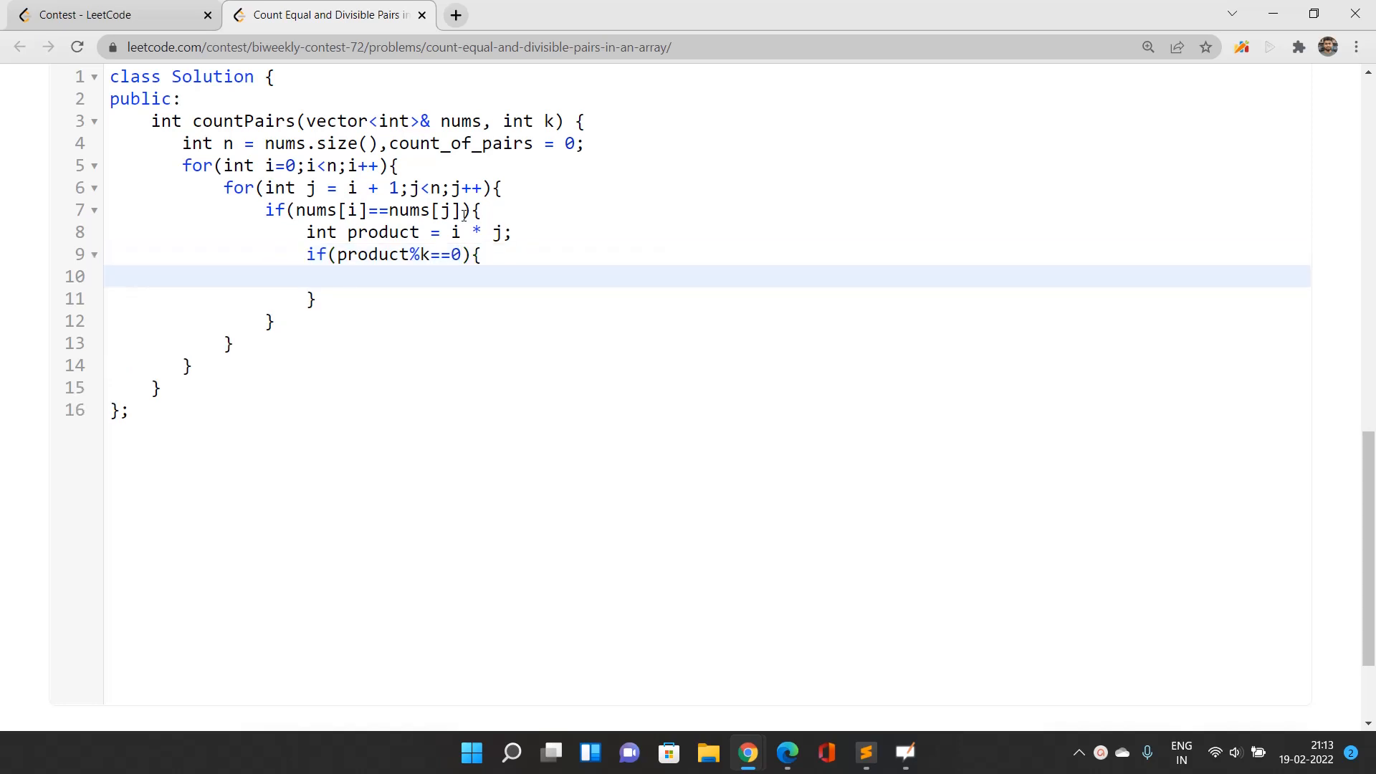
text(count_of)
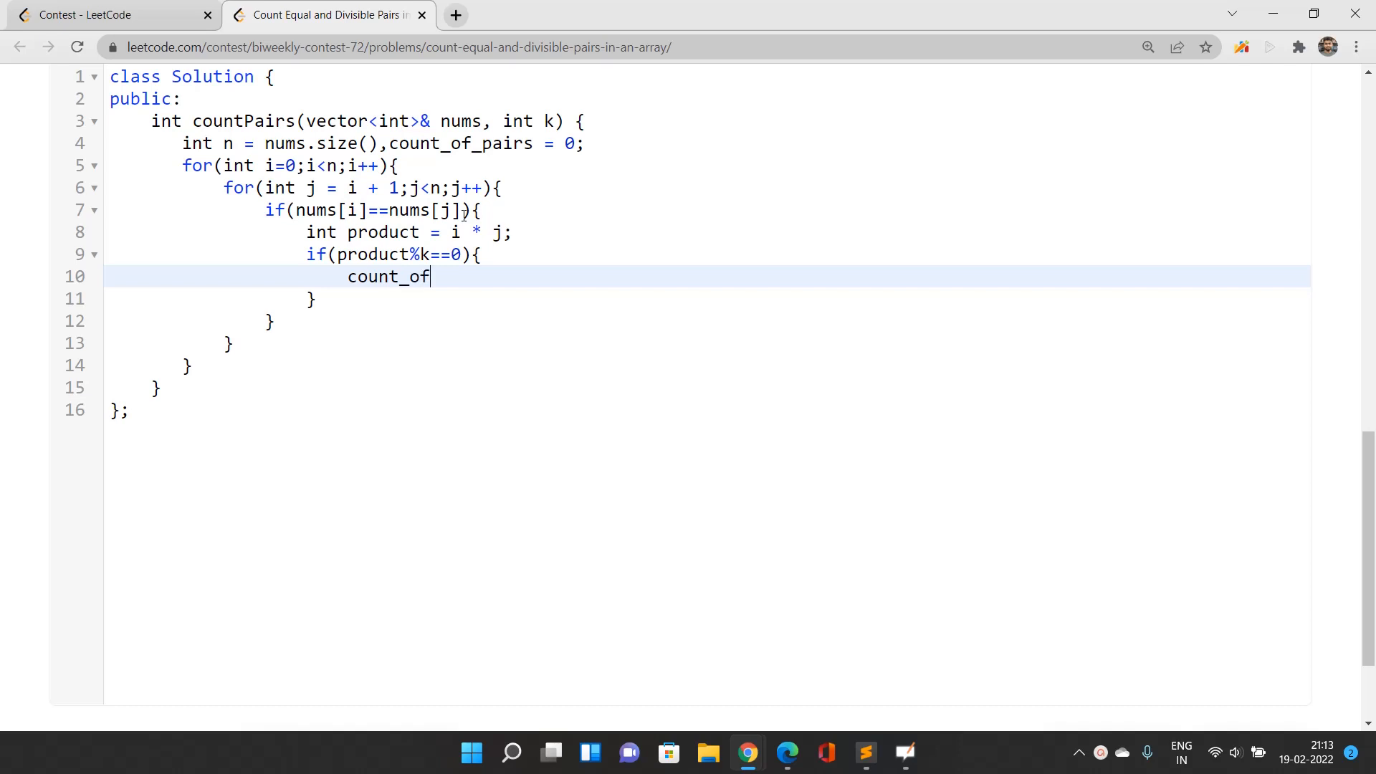
text(_pairs ++)
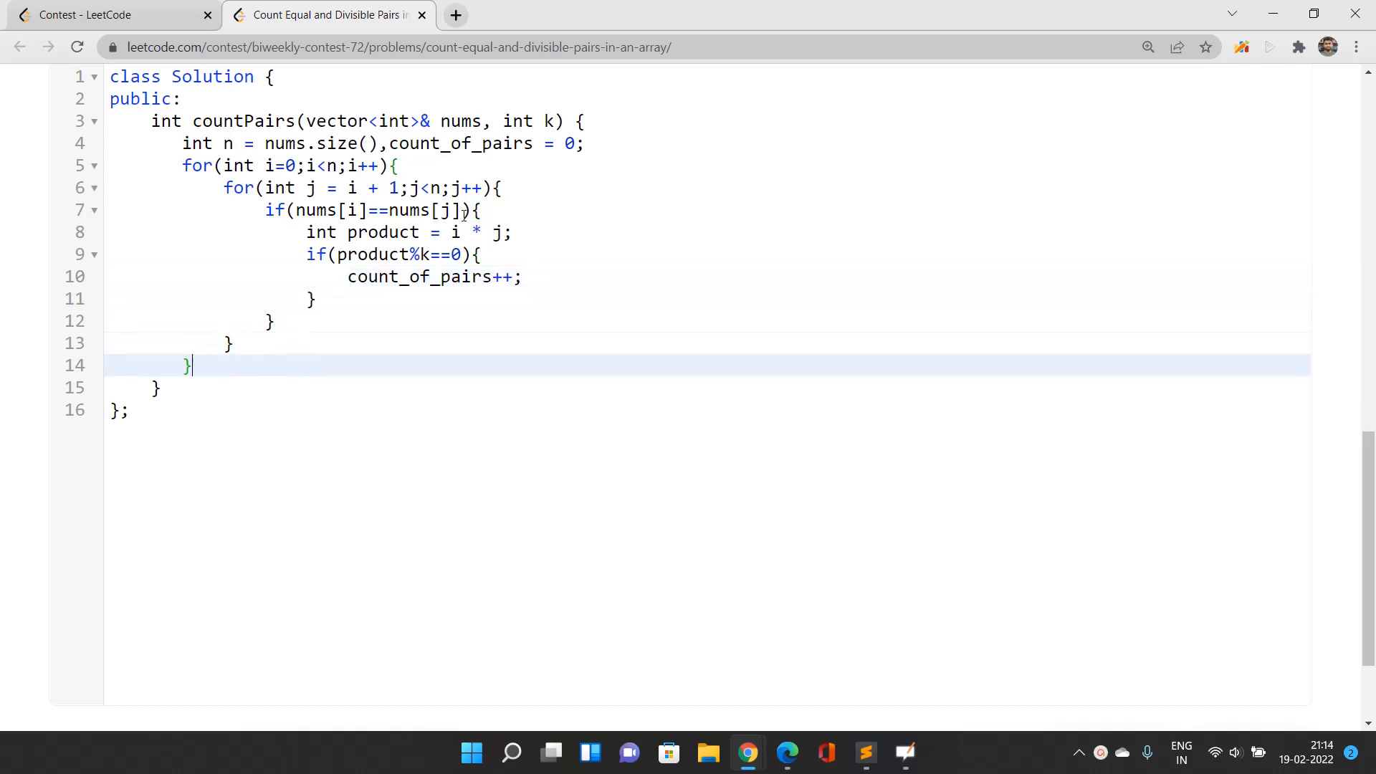
text(ert)
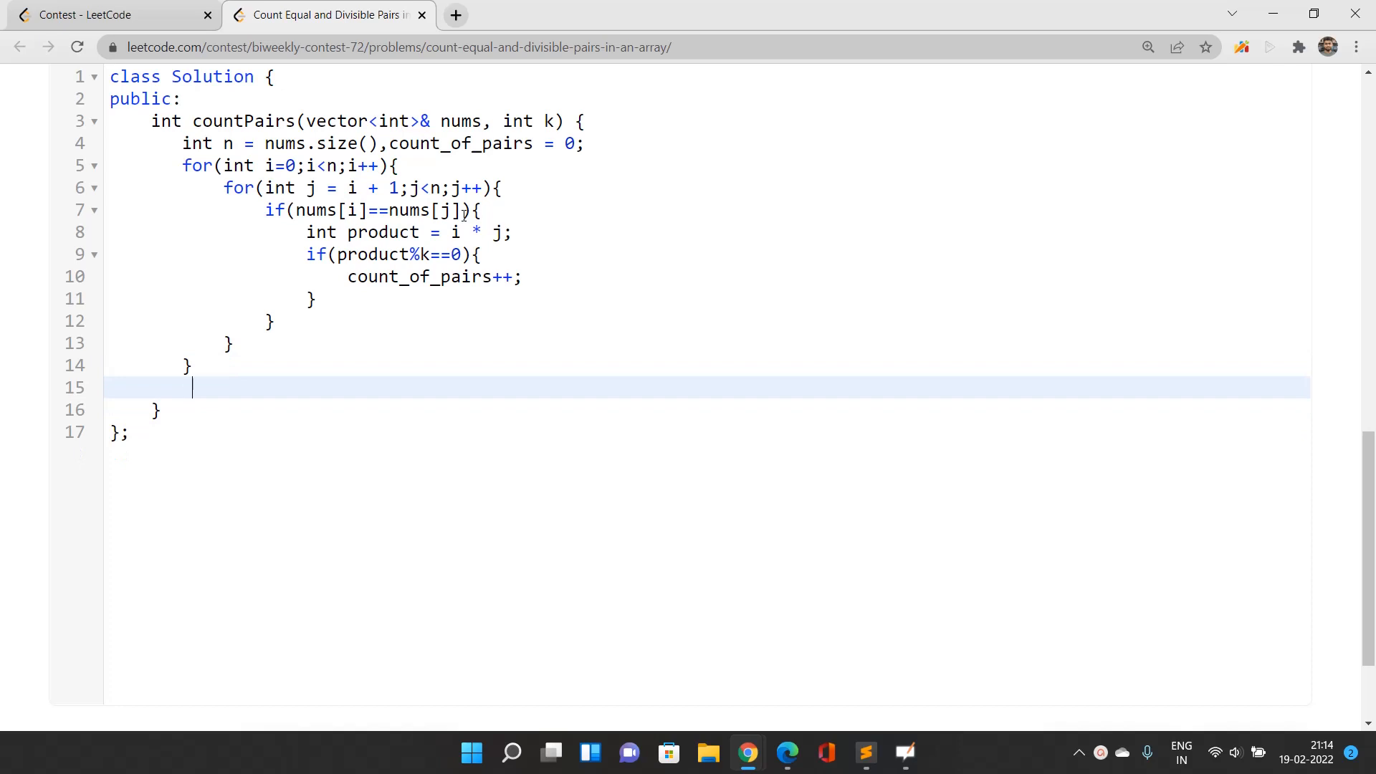
- End countPairs with return count_of_pairs;
text(return count_)
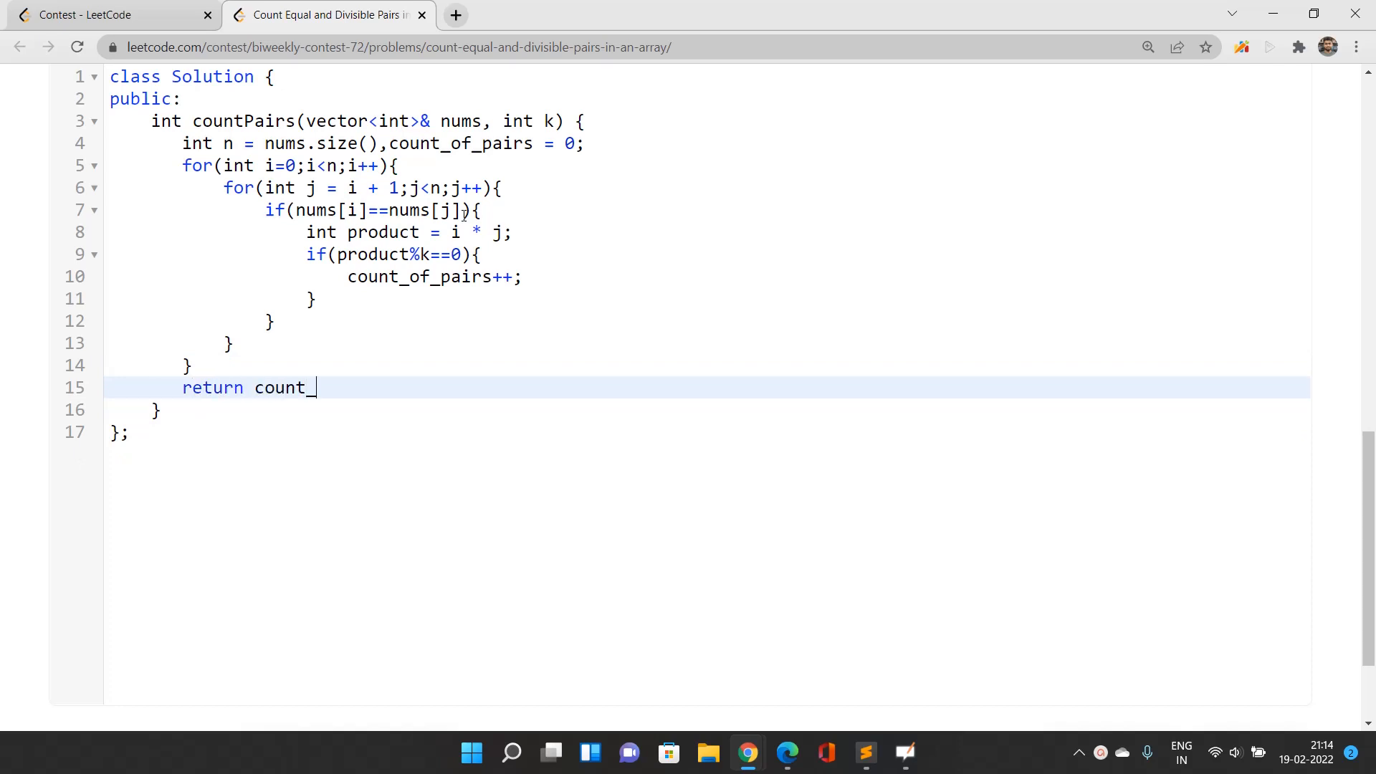
text(of_pairs;)
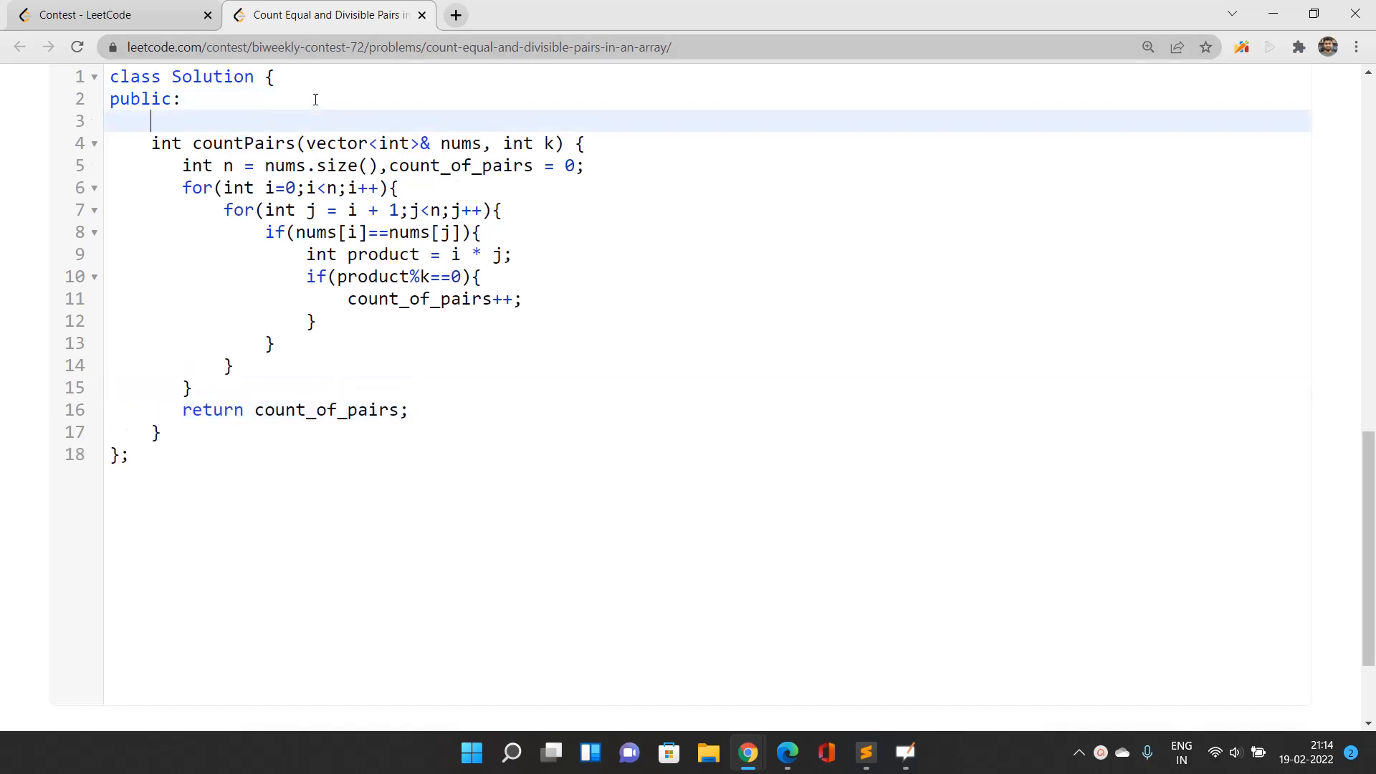
- Add the comment '// Time Complexity:- O(N^2)' above countPairs
text(// Time C)
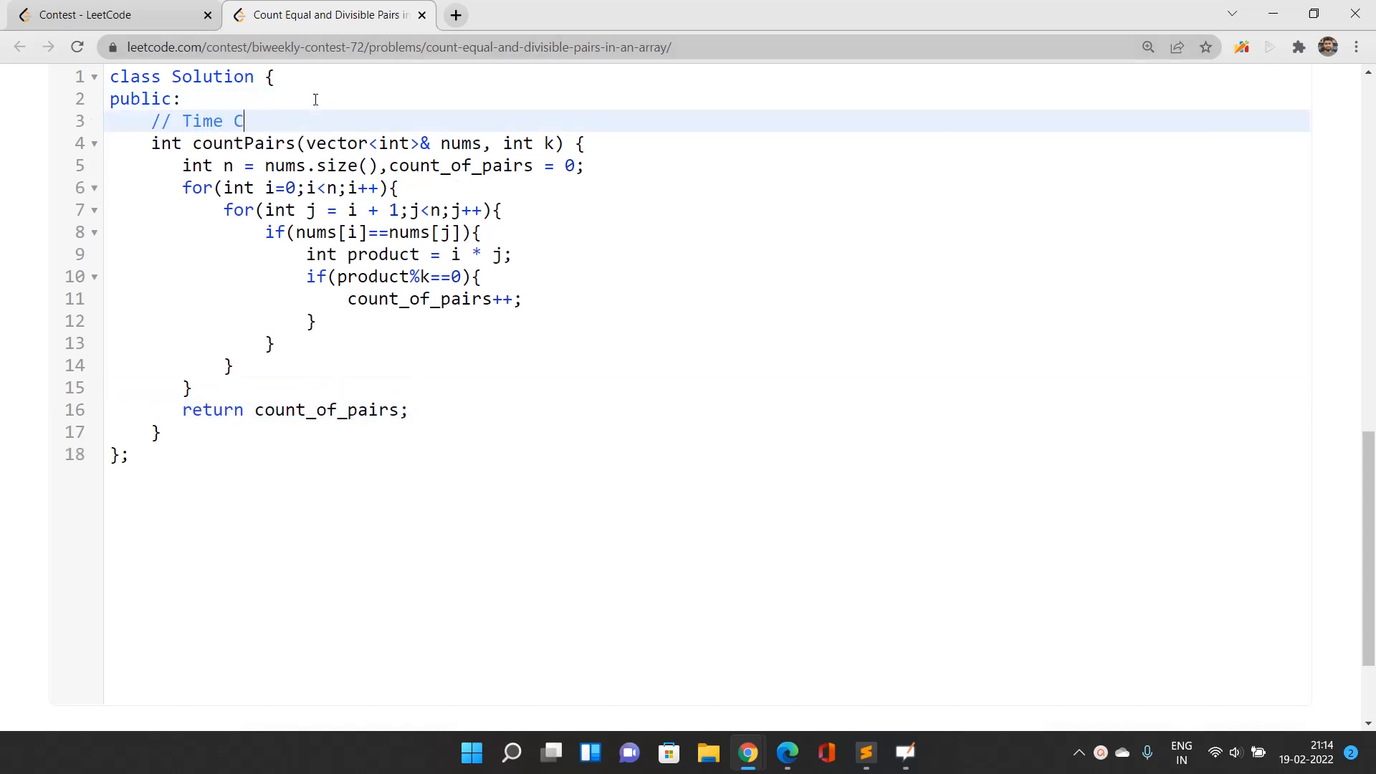
text(omplexity)
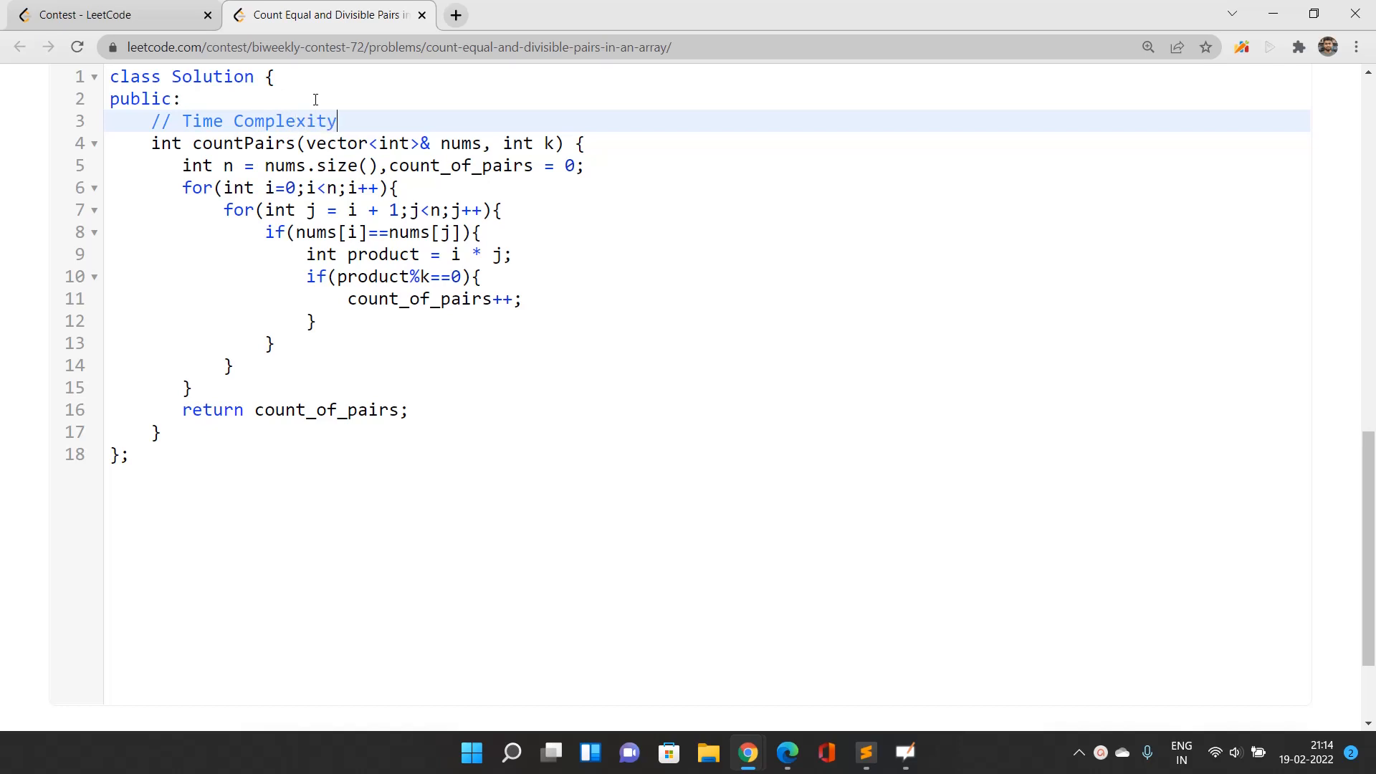
text(:- O(N))
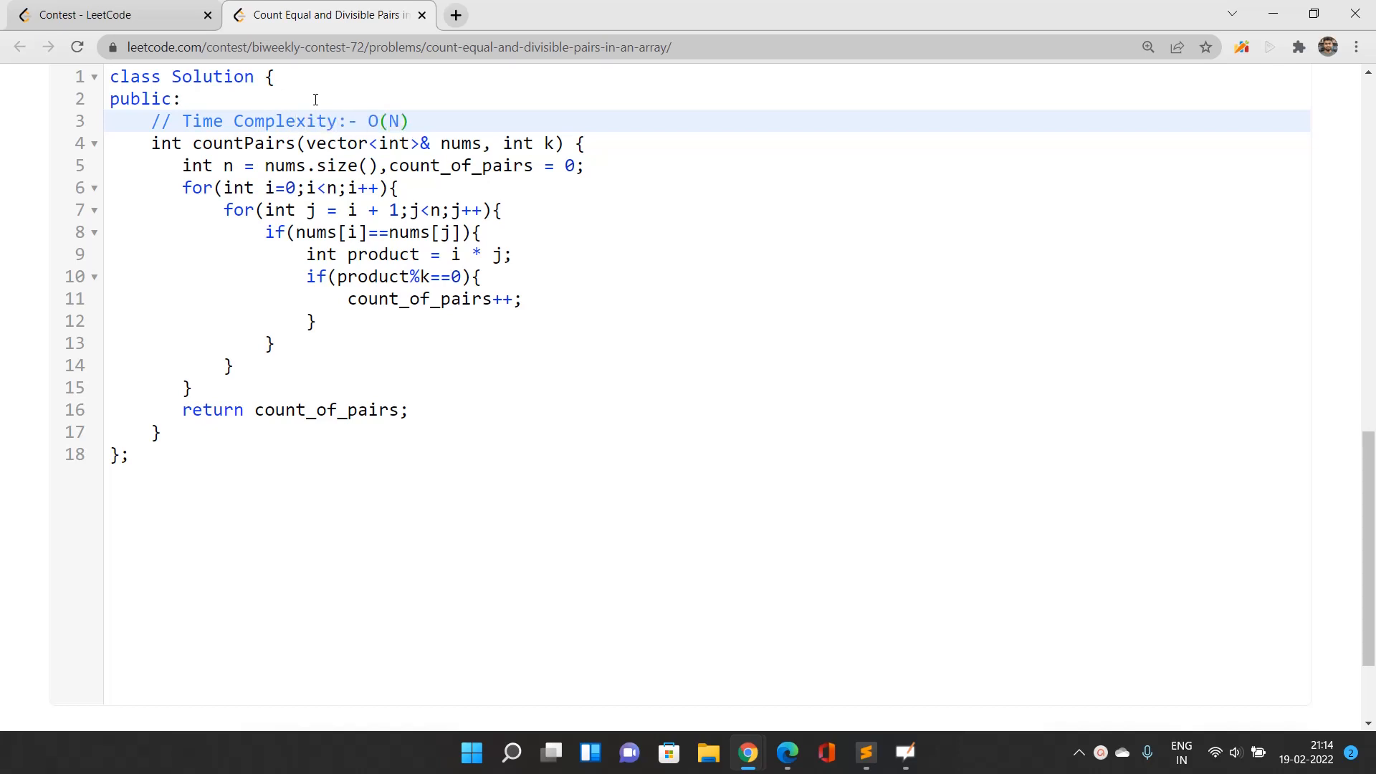
text(^2)
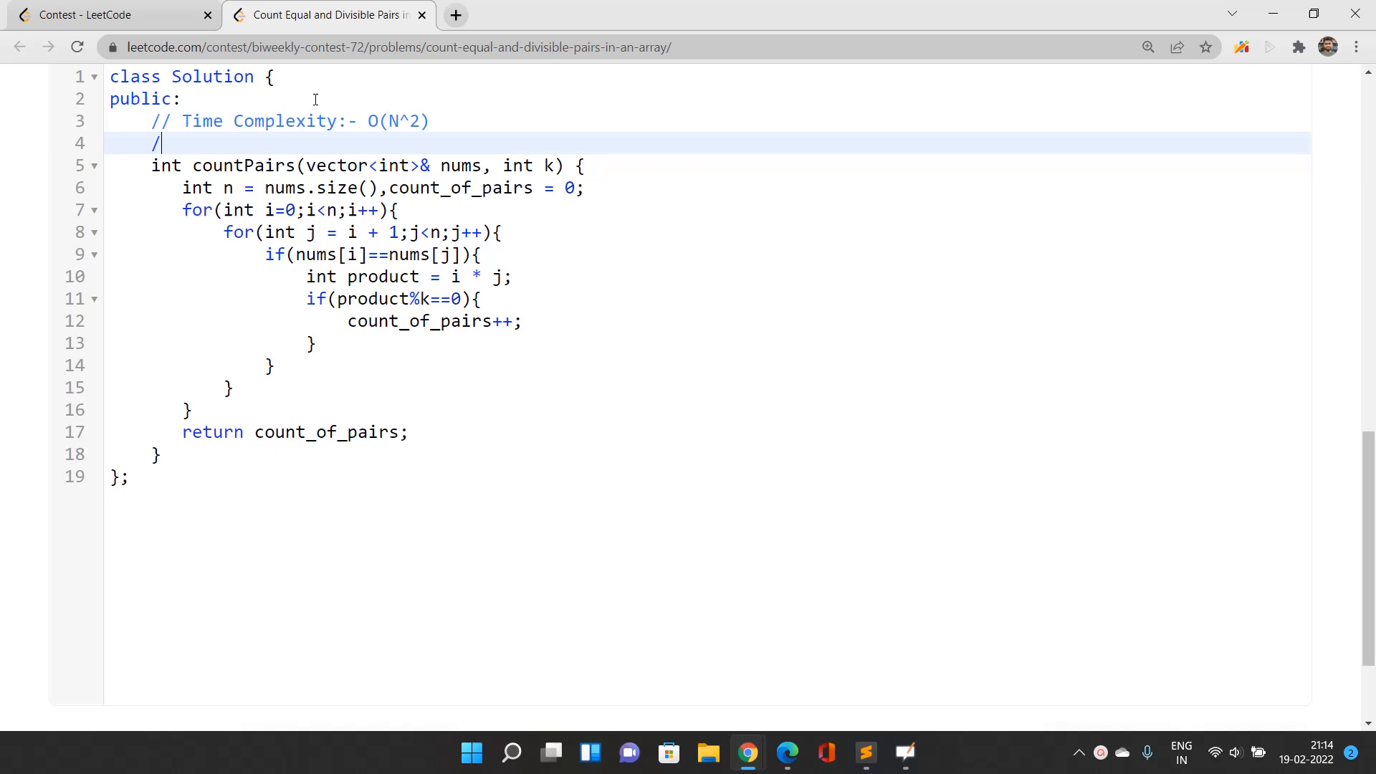
- Add the comment '// Space Complexity:- O(N)' on the next line
text(/ Space Com)
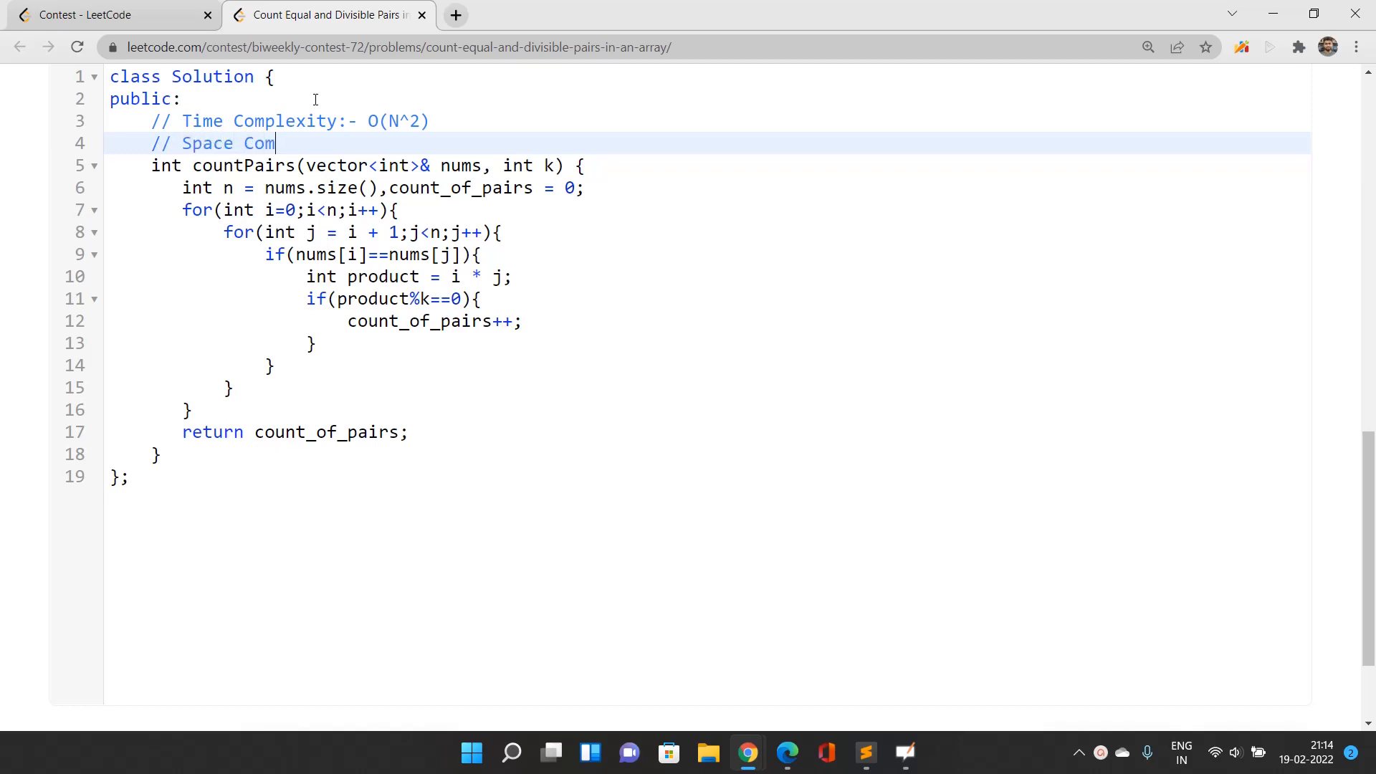
text(plexi)
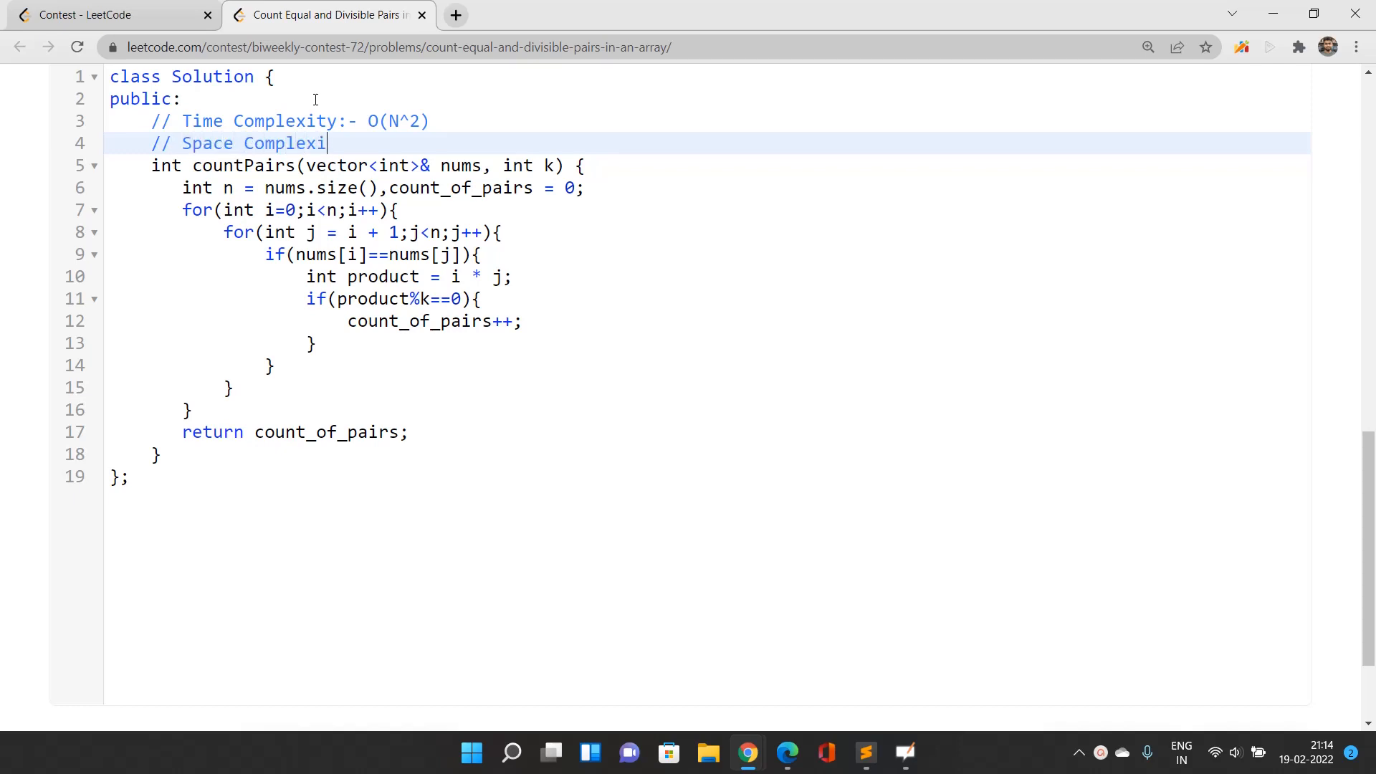
text(ty:- O)
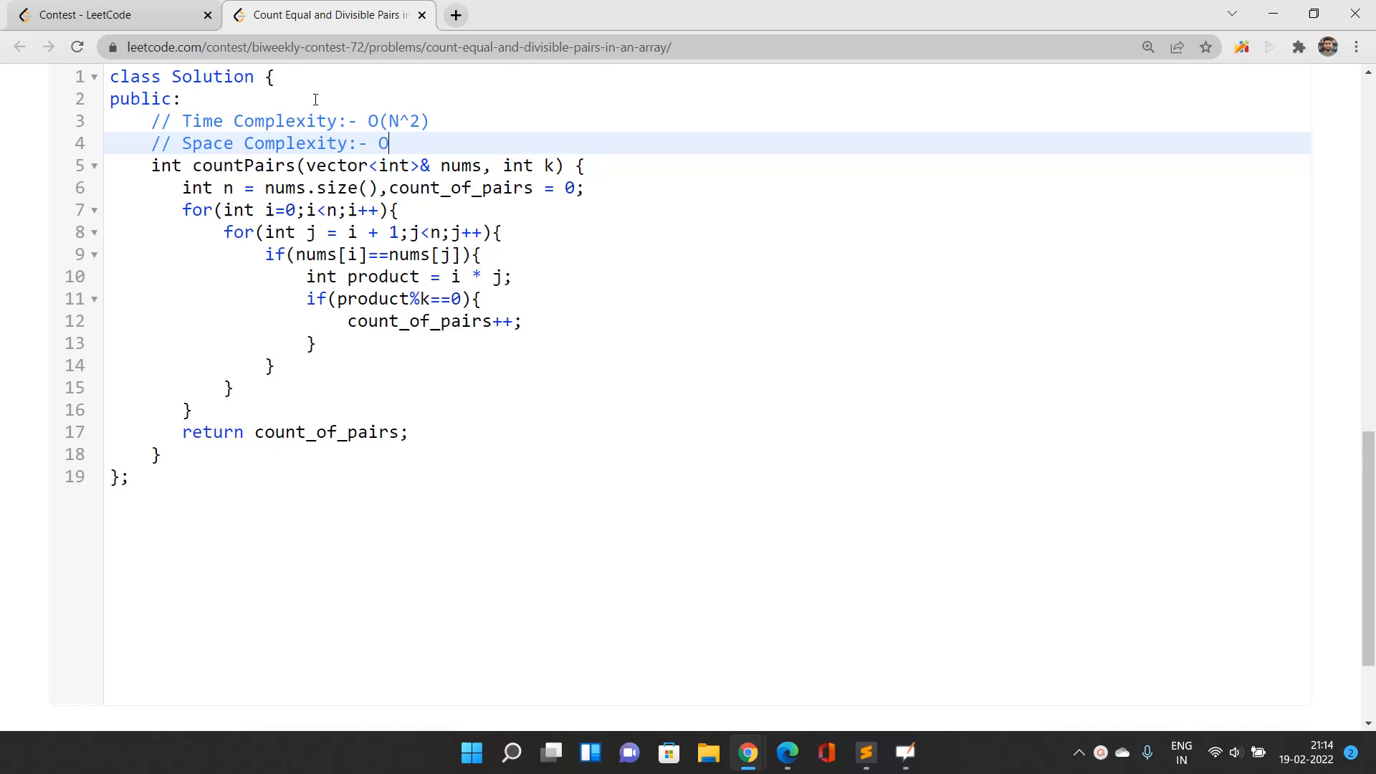
text((N))
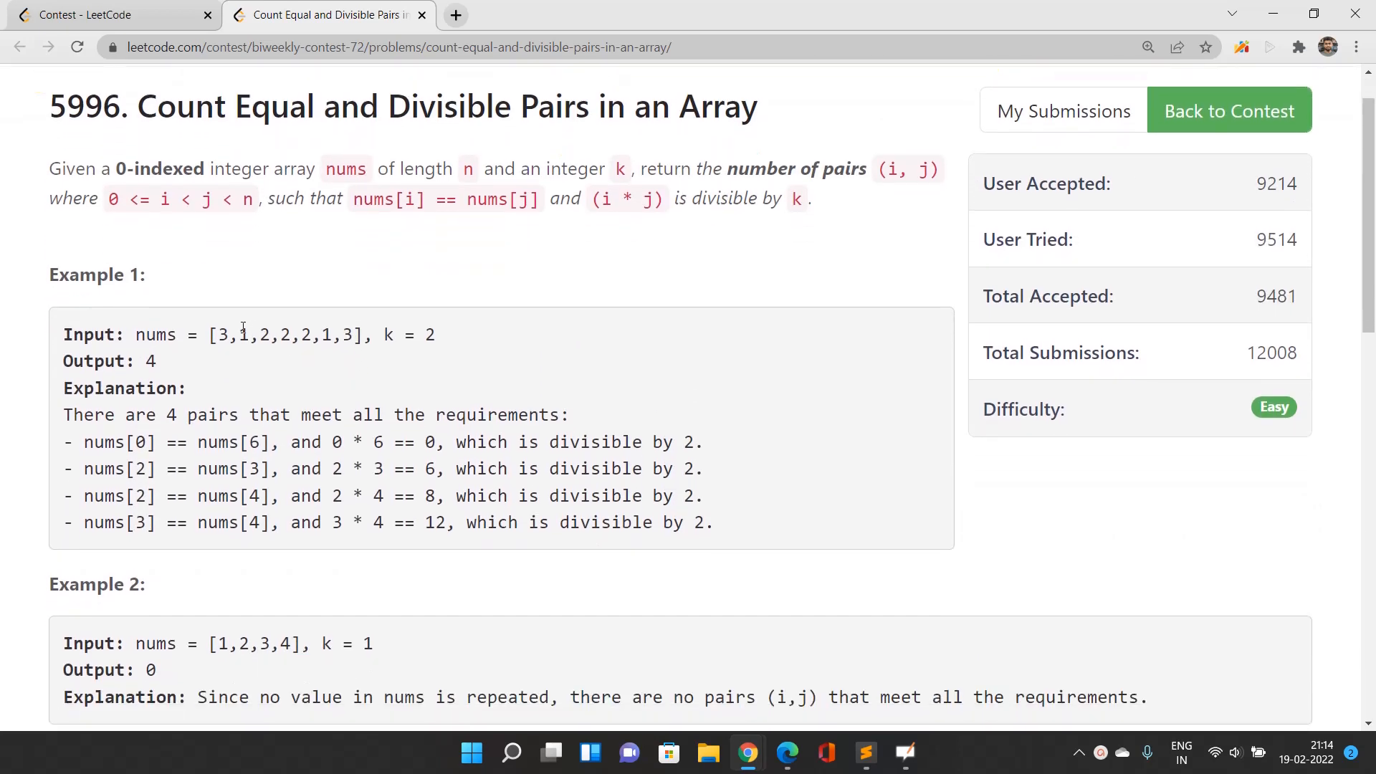
- Scroll the page to bring the problem statement and Example 1 back into view
scroll(down, 3)
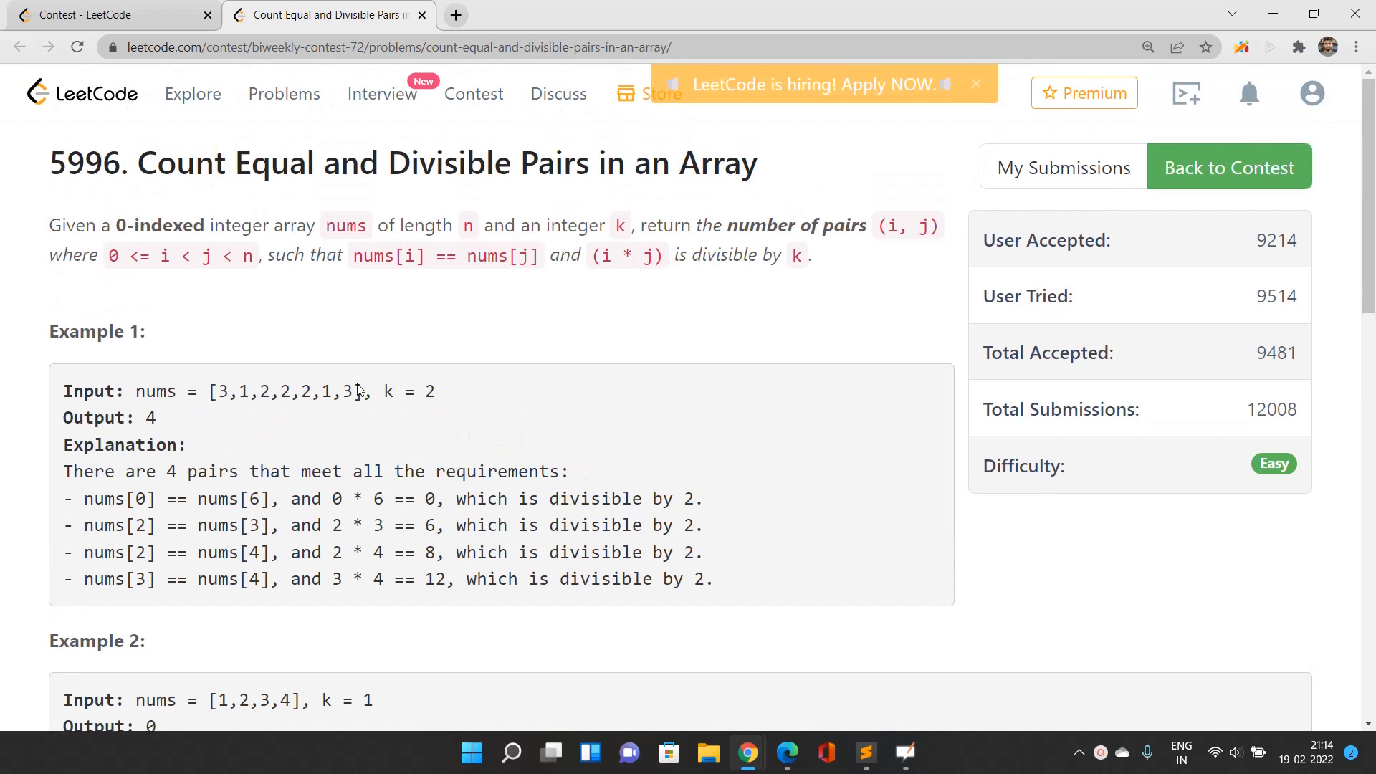